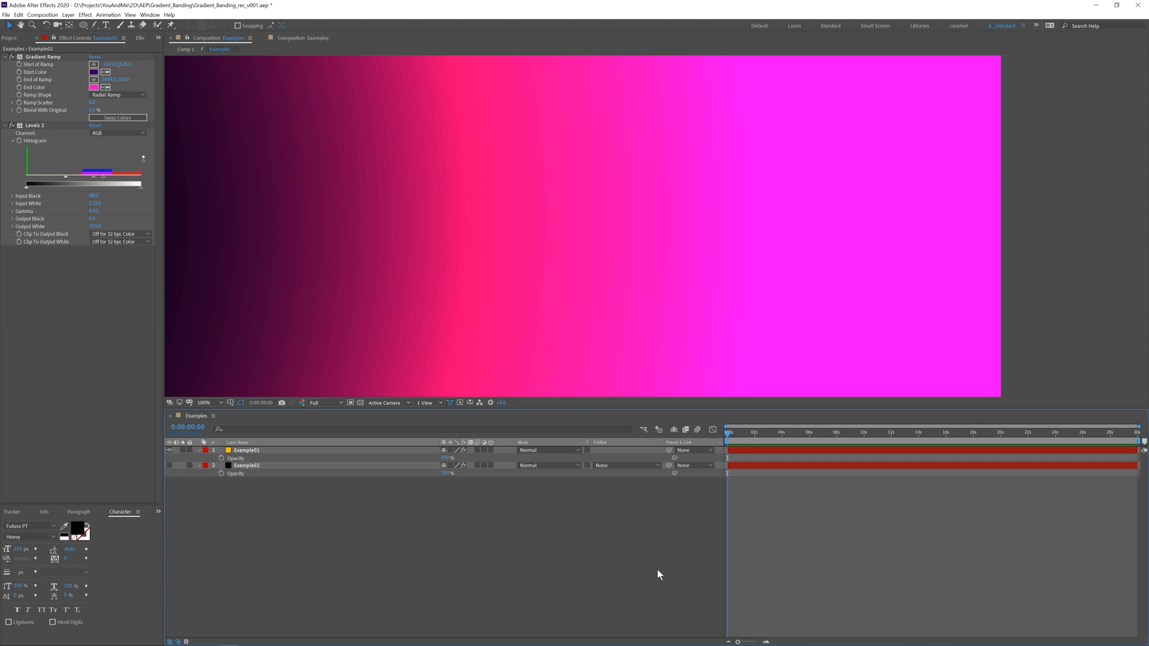
pyautogui.moveTo(412, 241)
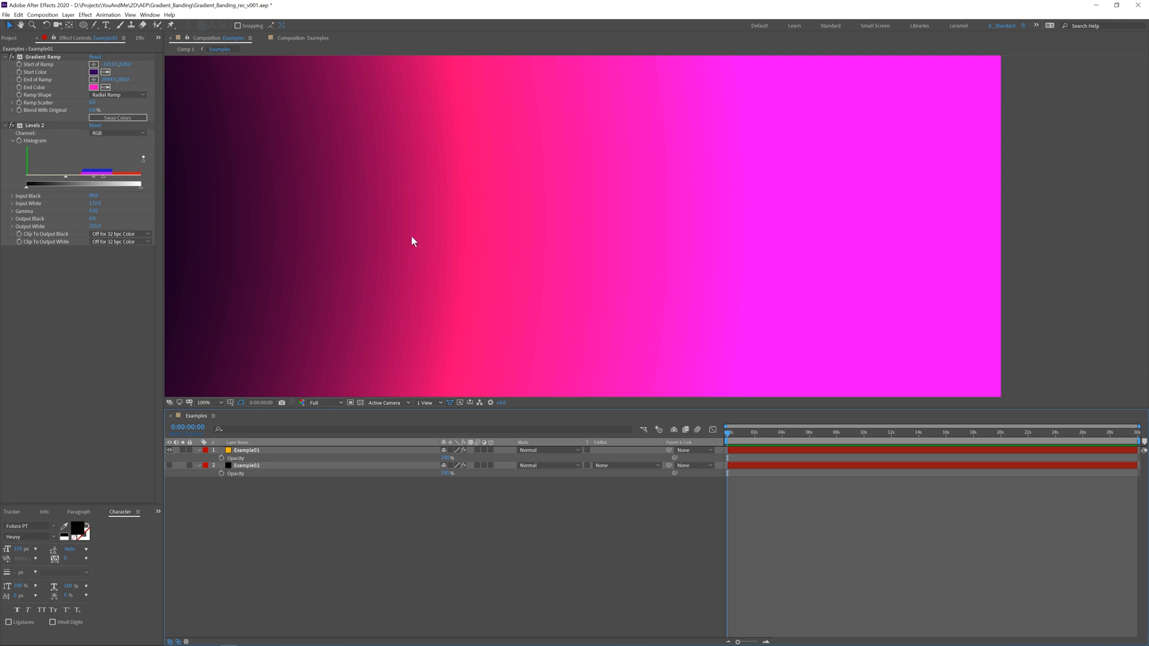
pyautogui.moveTo(398, 285)
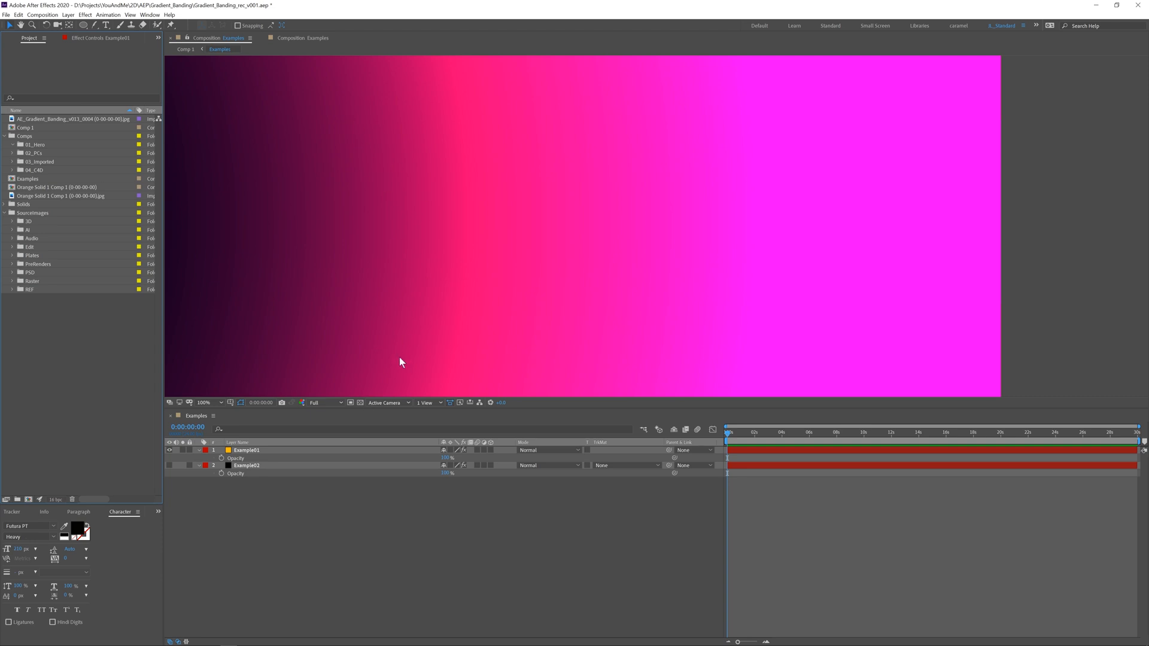
pyautogui.moveTo(389, 195)
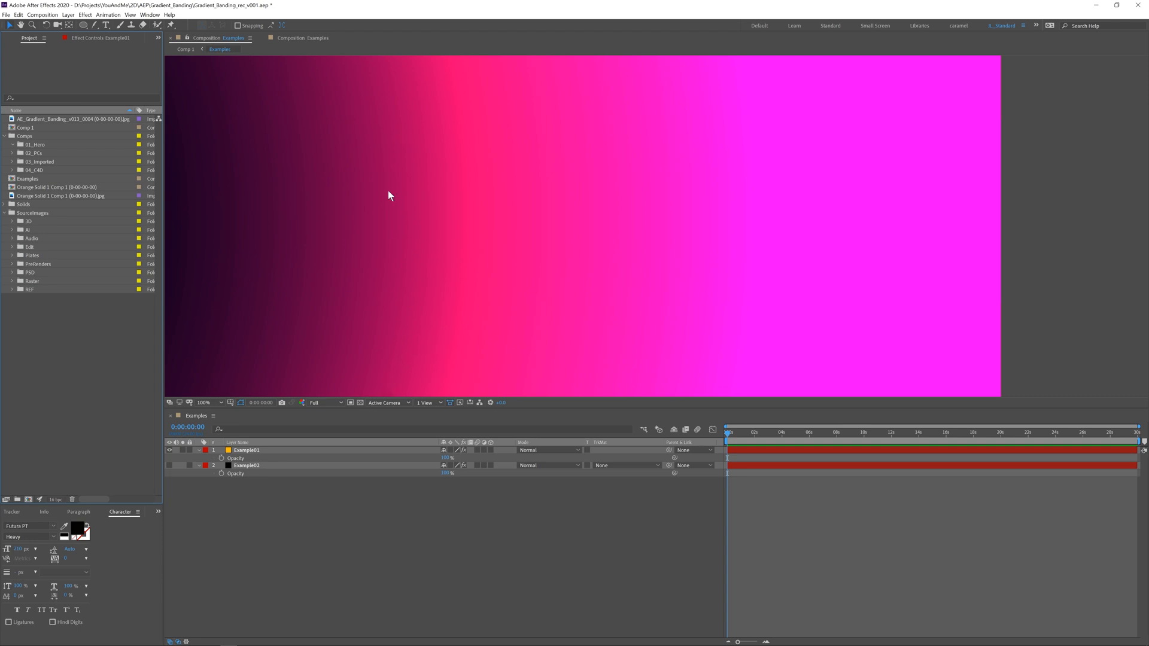
pyautogui.moveTo(407, 372)
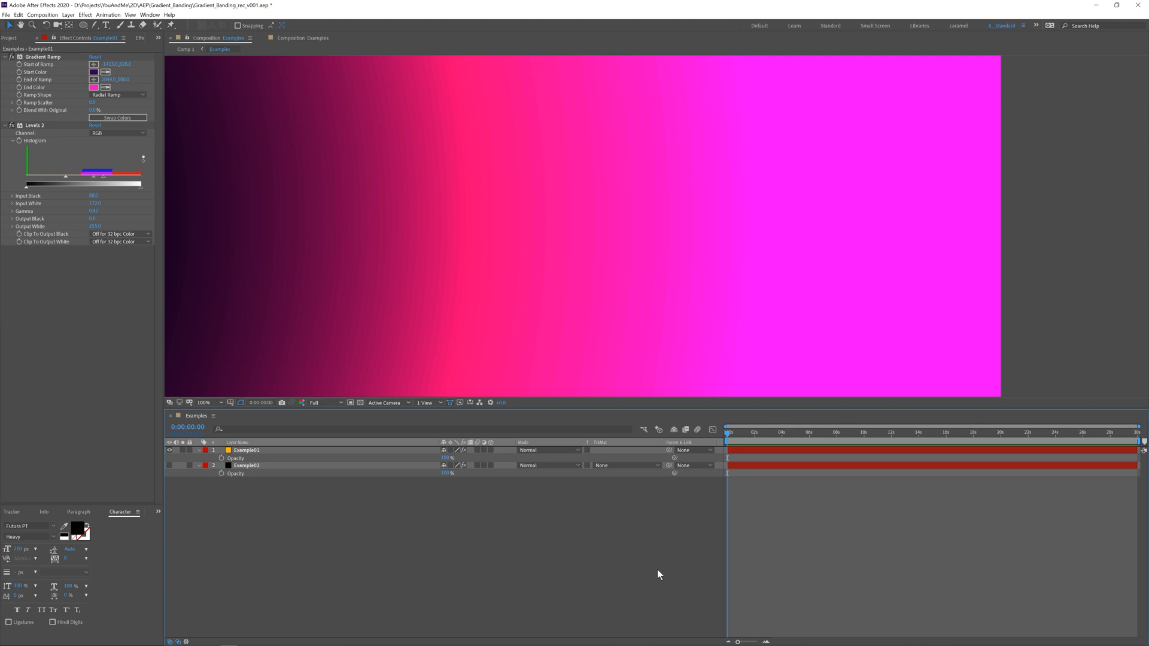
pyautogui.moveTo(427, 223)
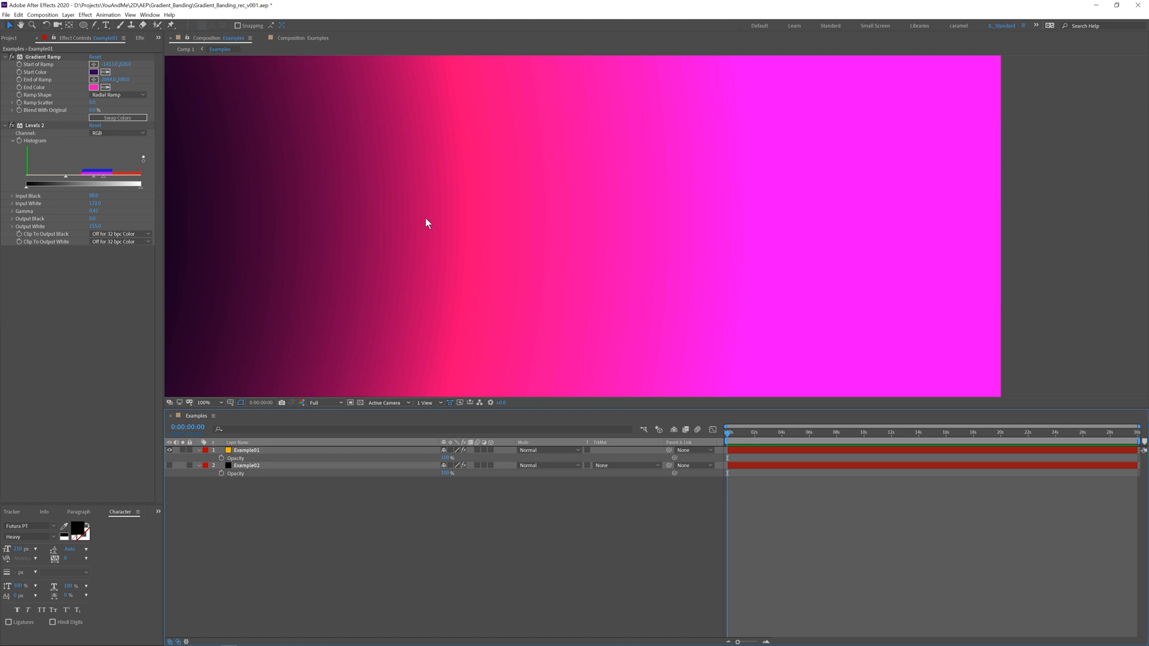
# - Restore the composition view to full size and switch to the Project panel's item list
pyautogui.click(213, 402)
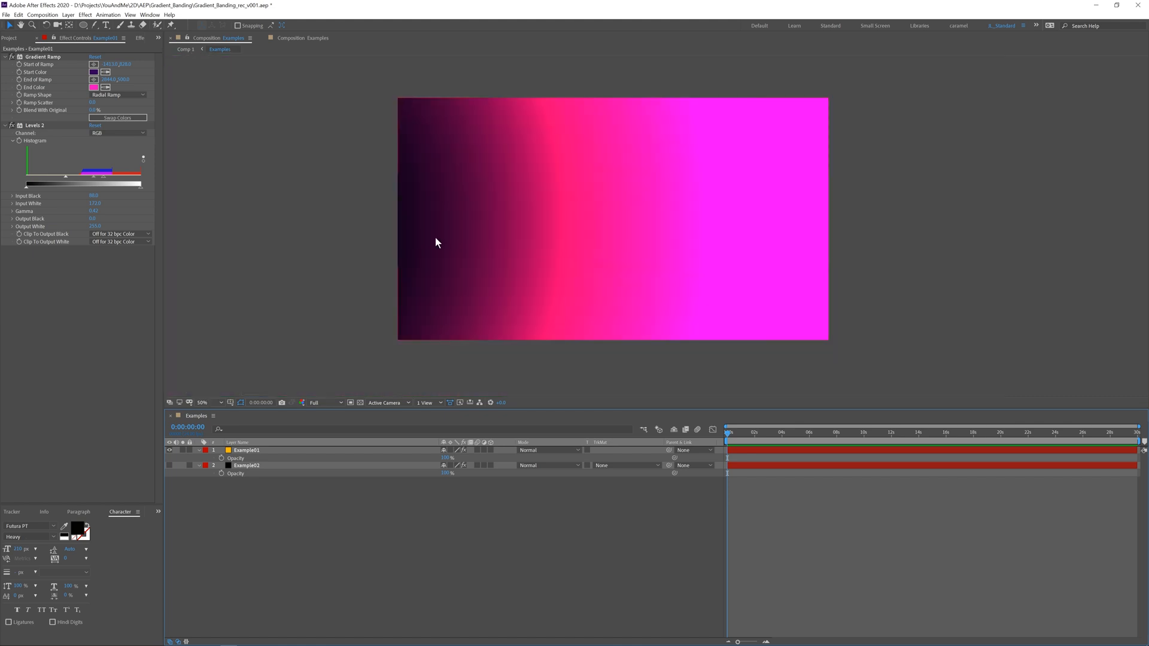
pyautogui.click(203, 403)
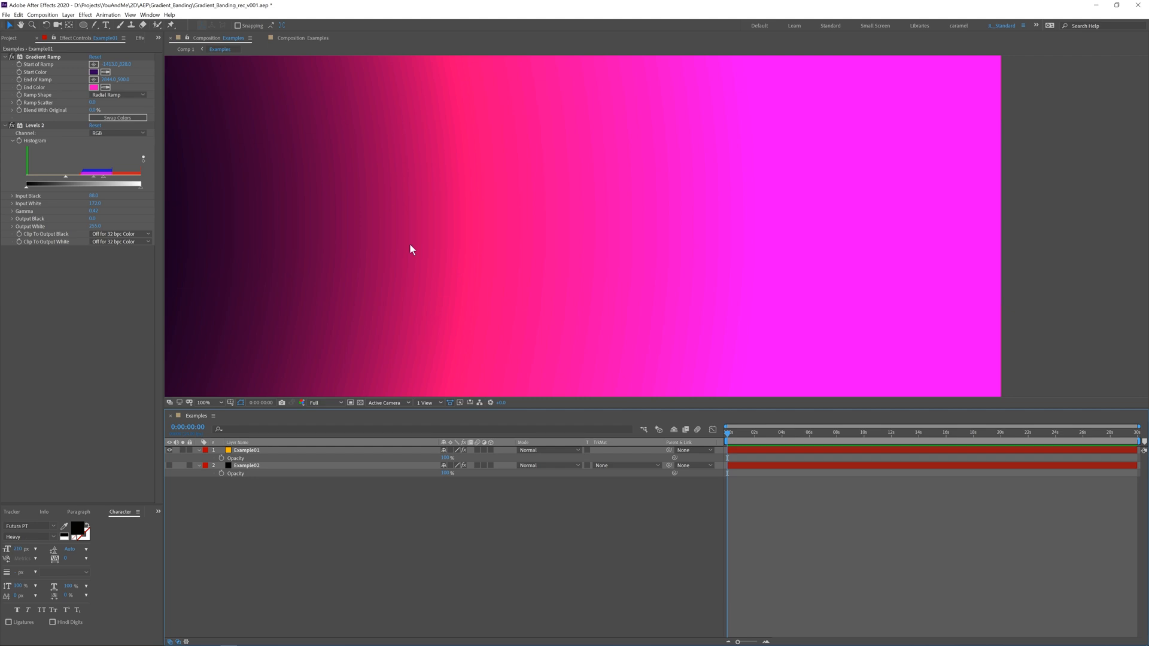
pyautogui.moveTo(405, 312)
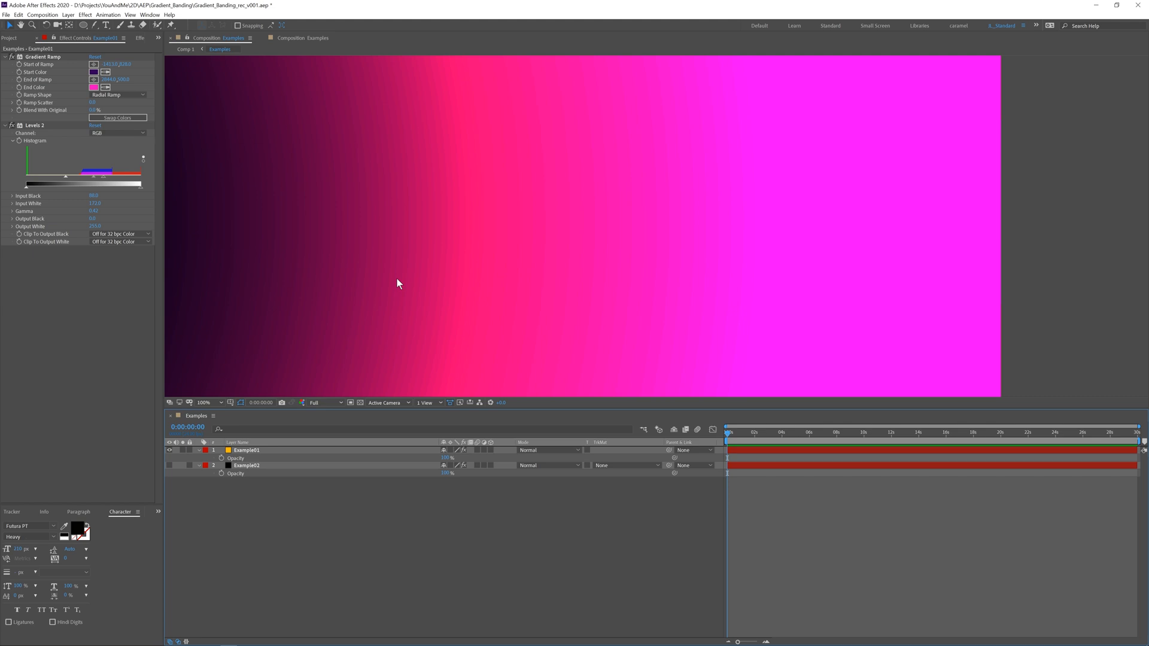
pyautogui.moveTo(291, 451)
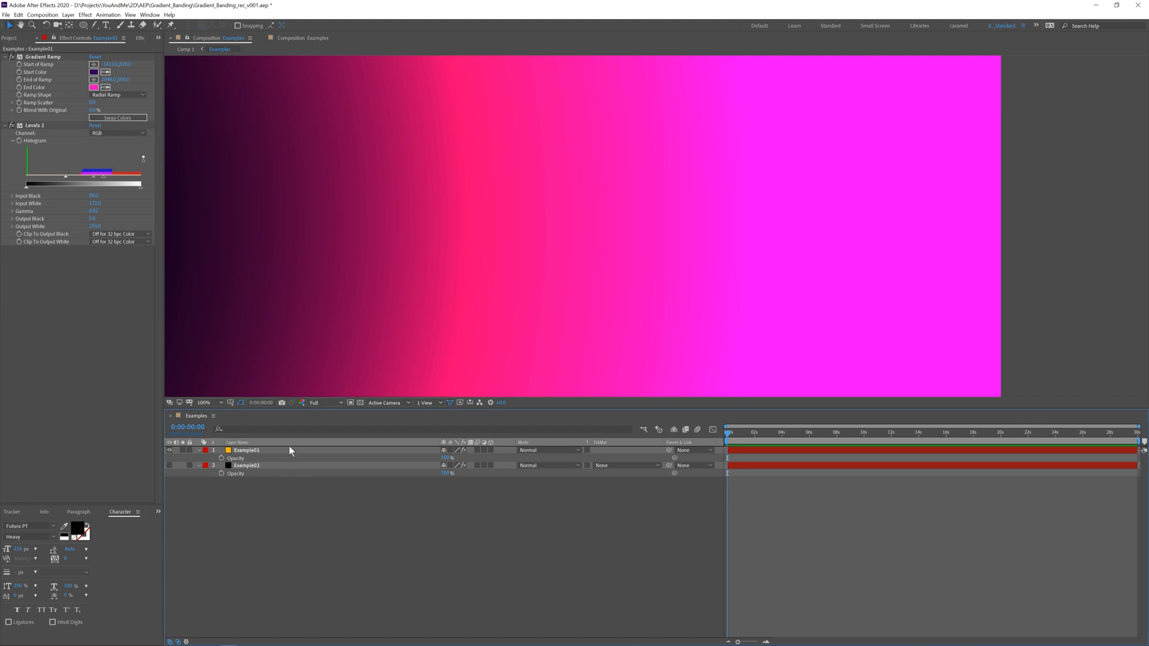
pyautogui.moveTo(430, 346)
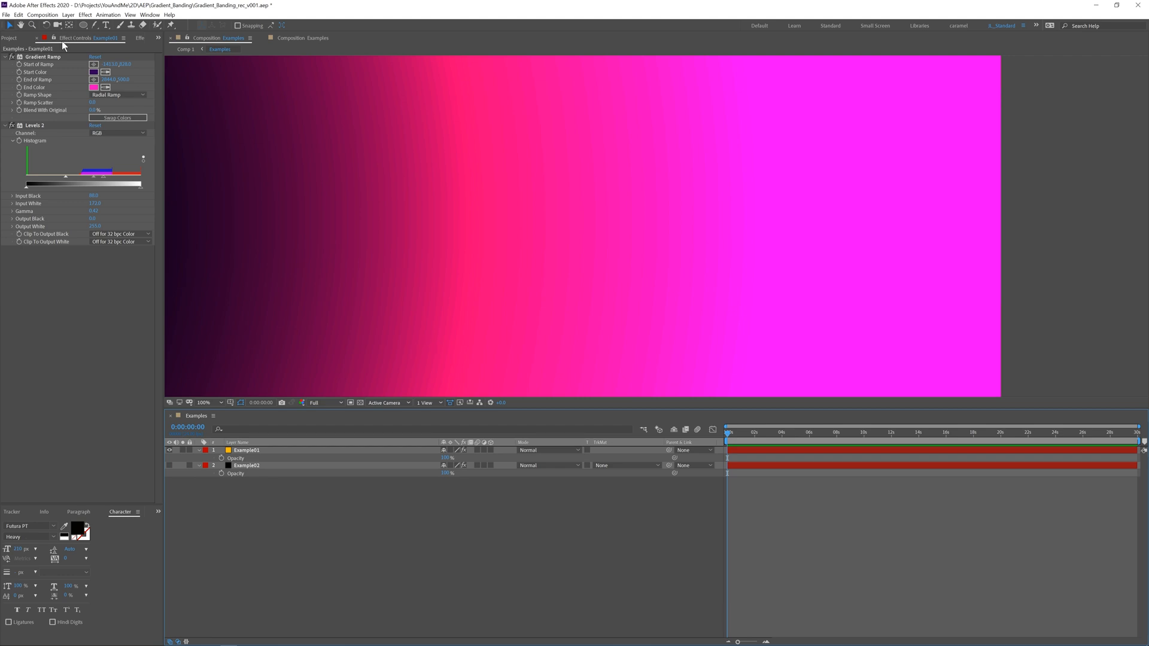
pyautogui.click(8, 37)
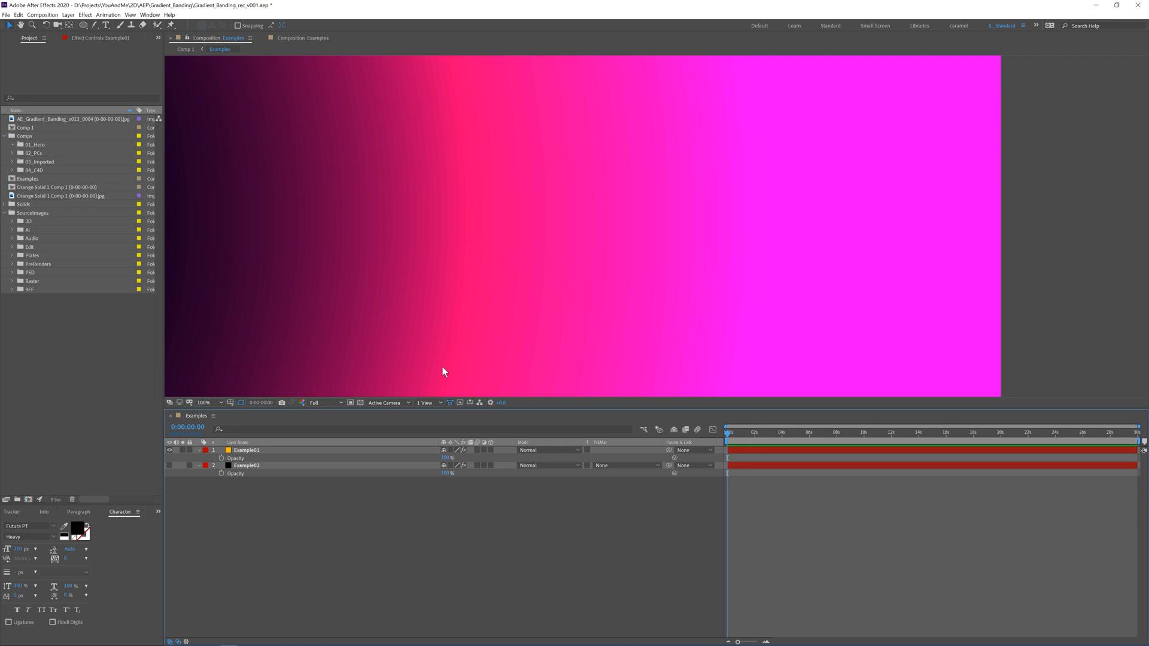
pyautogui.moveTo(425, 342)
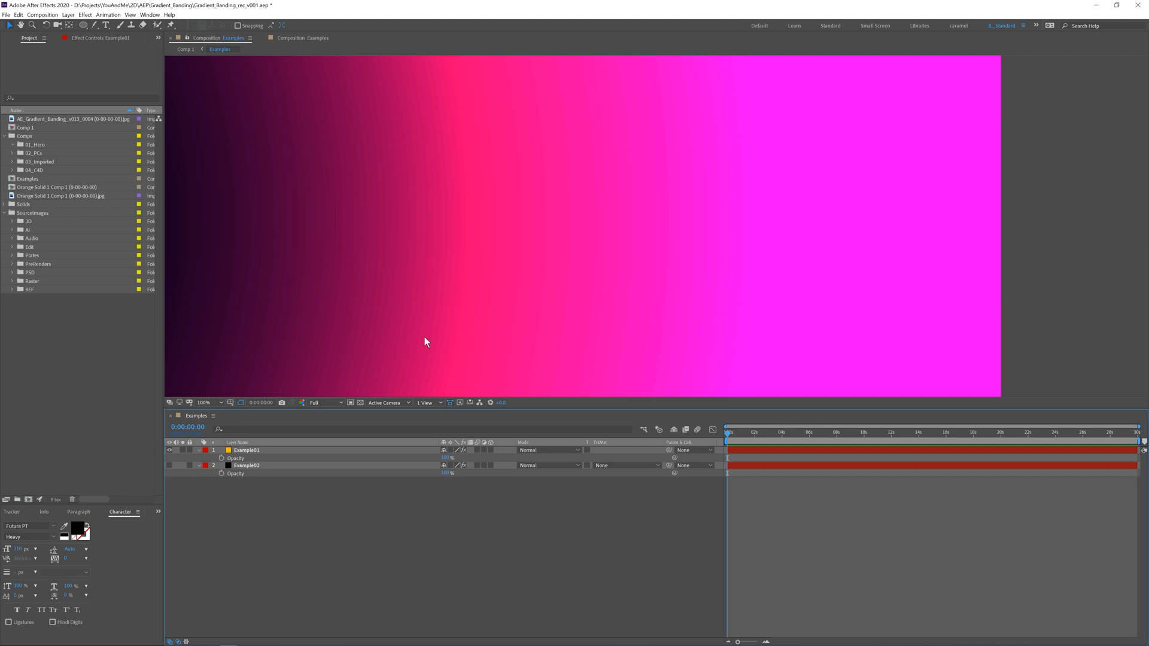
pyautogui.moveTo(510, 288)
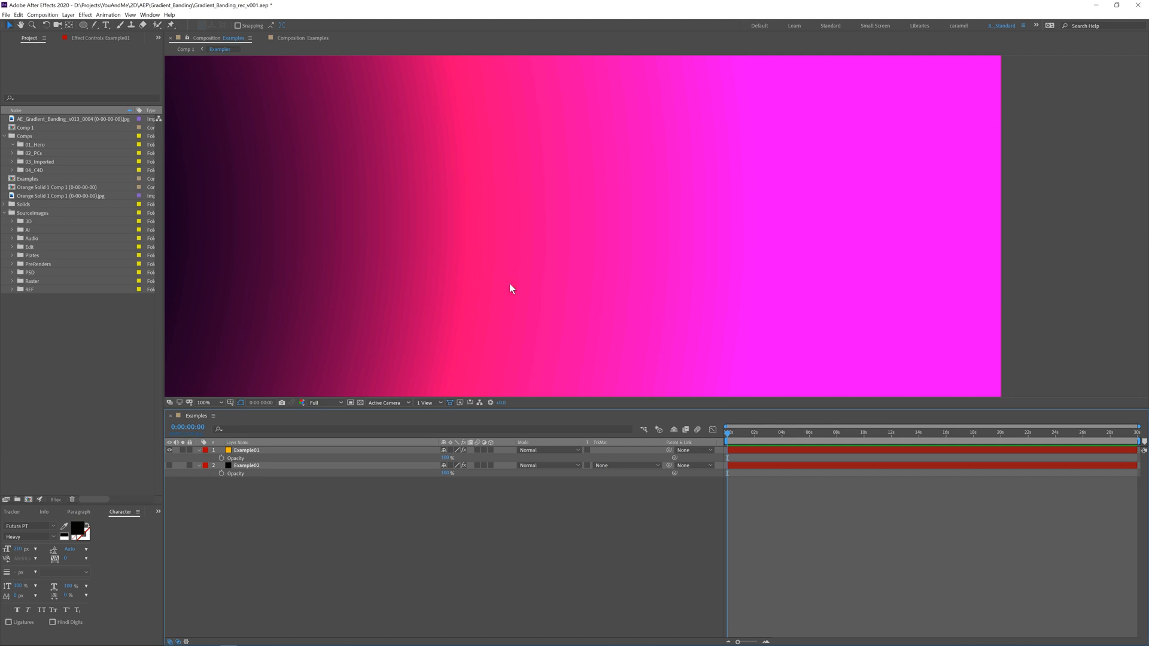
pyautogui.moveTo(396, 143)
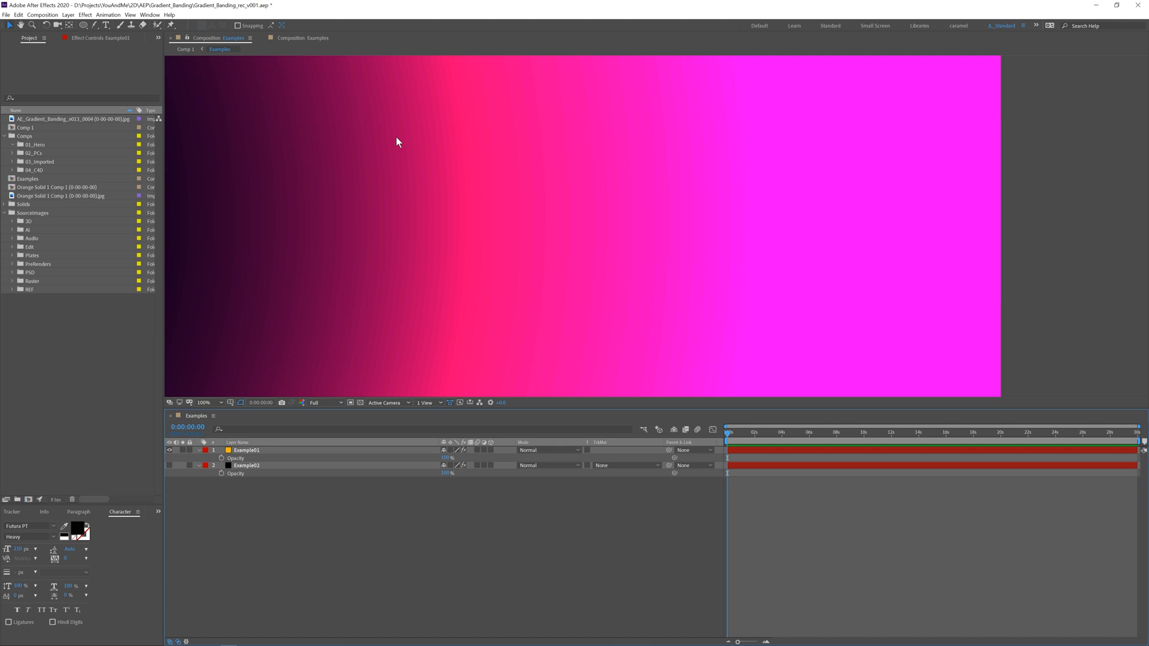
pyautogui.moveTo(416, 158)
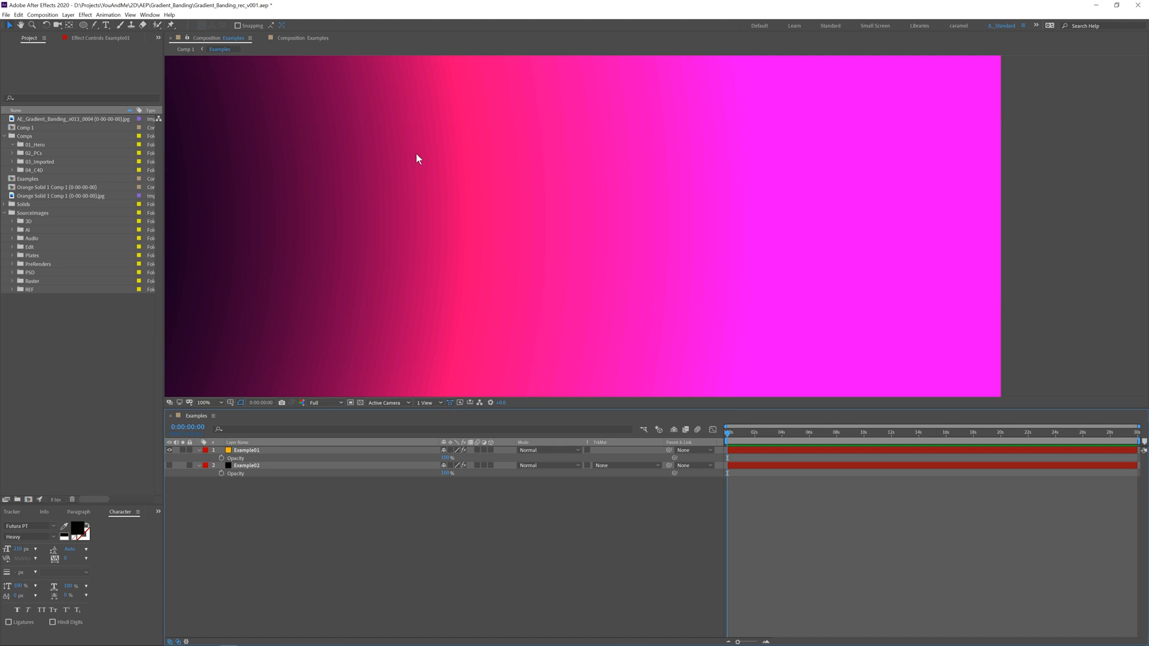
pyautogui.moveTo(381, 297)
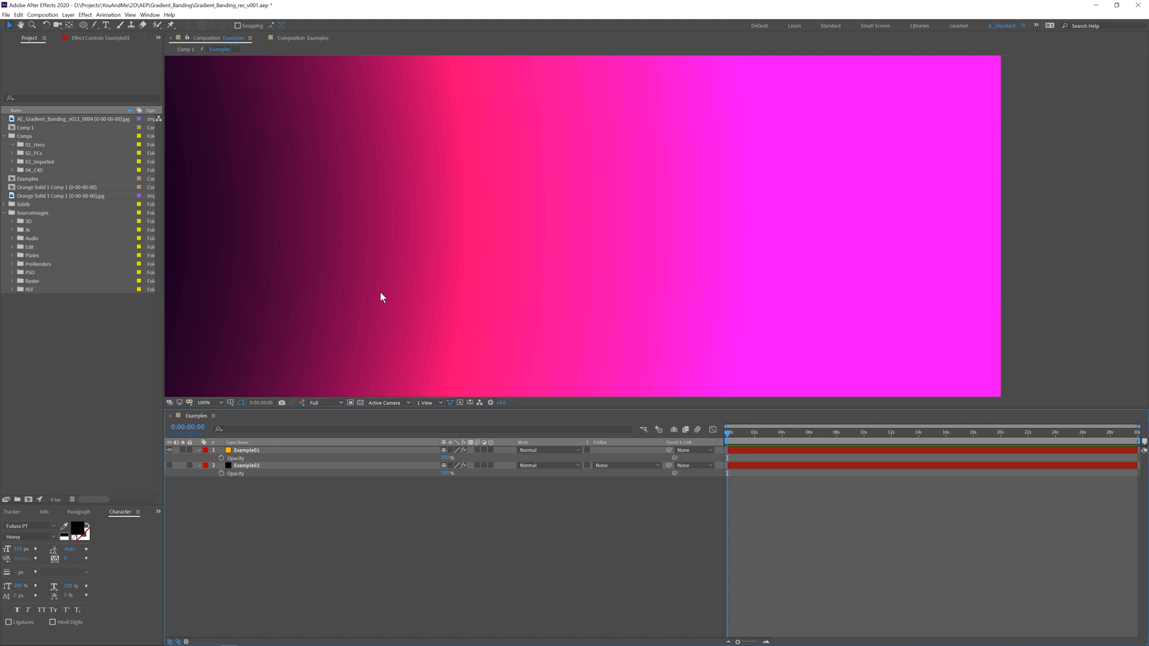
pyautogui.moveTo(138, 456)
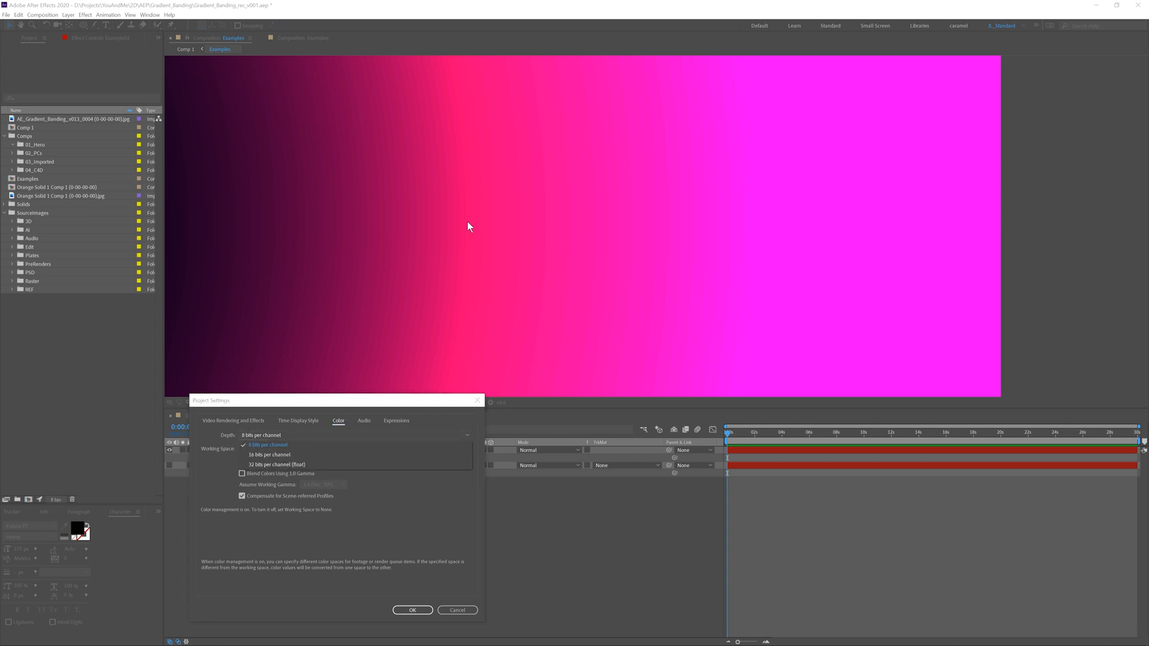
# - Set the Project Settings colour depth to 16 bits per channel and confirm
pyautogui.click(269, 454)
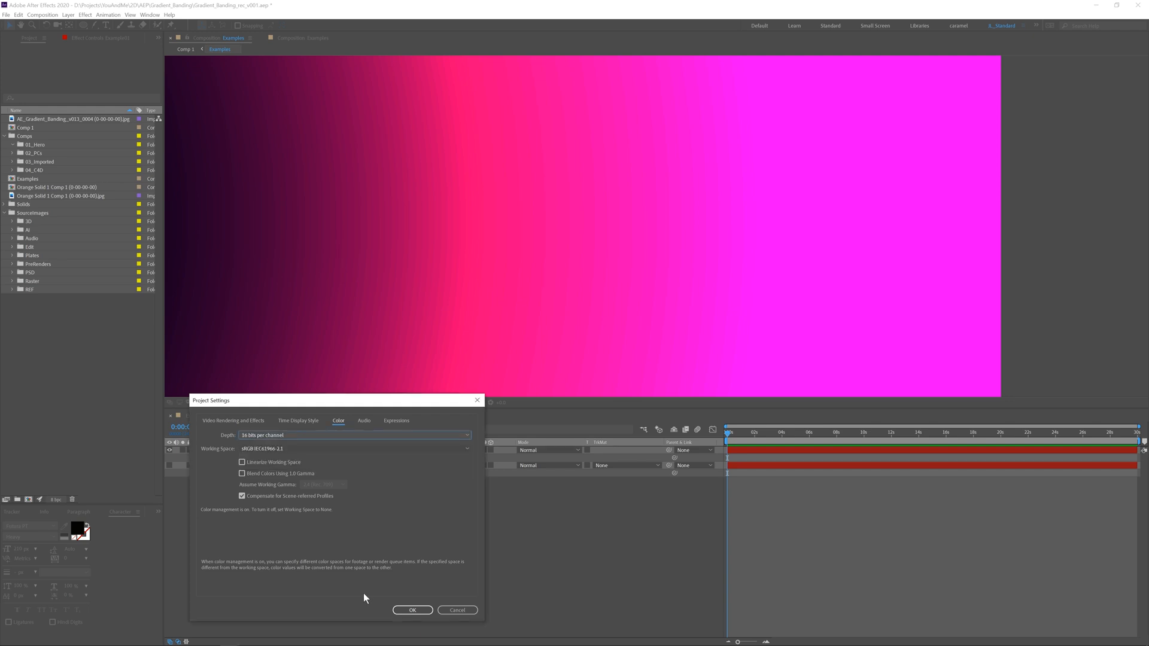
pyautogui.click(412, 610)
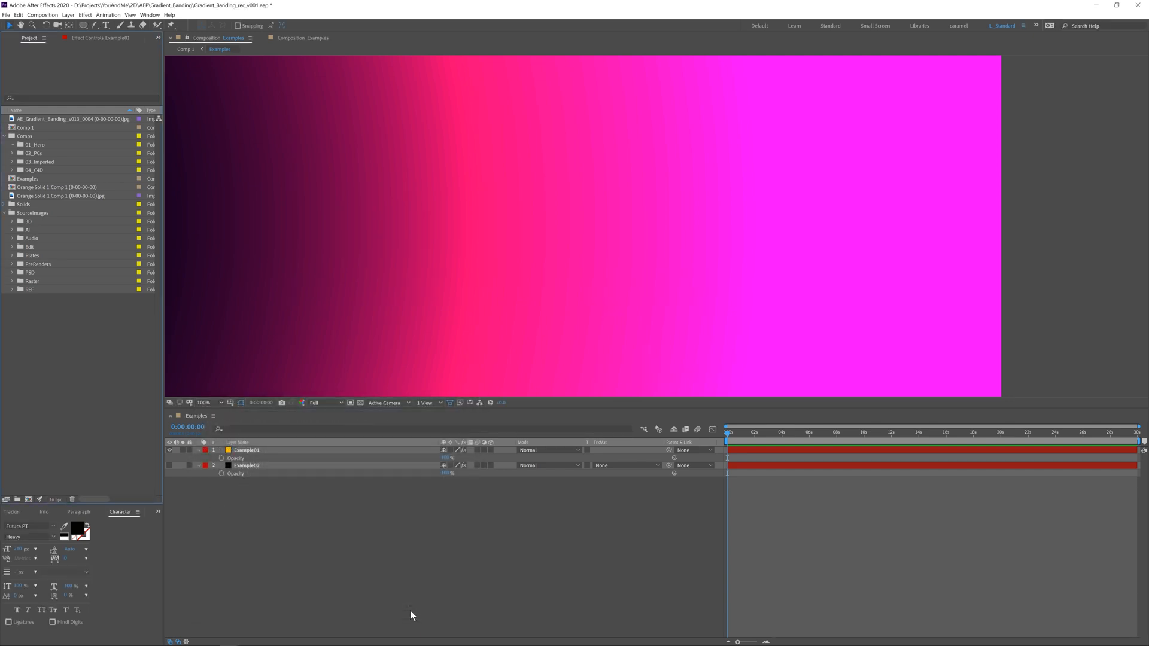
pyautogui.moveTo(349, 115)
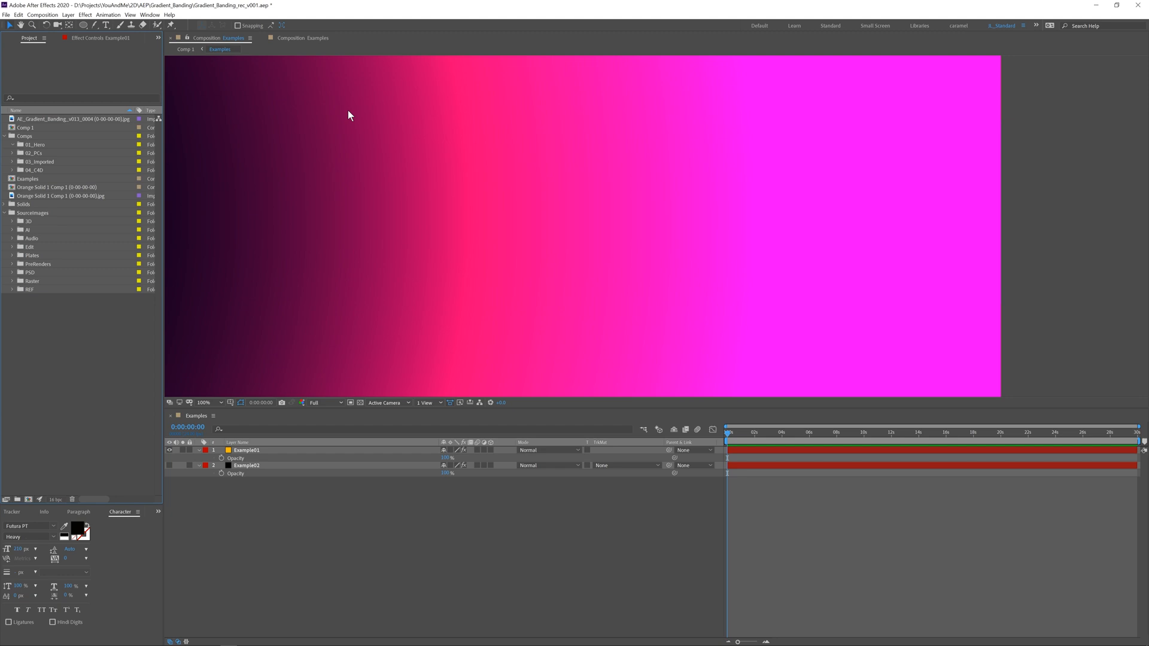
pyautogui.moveTo(387, 381)
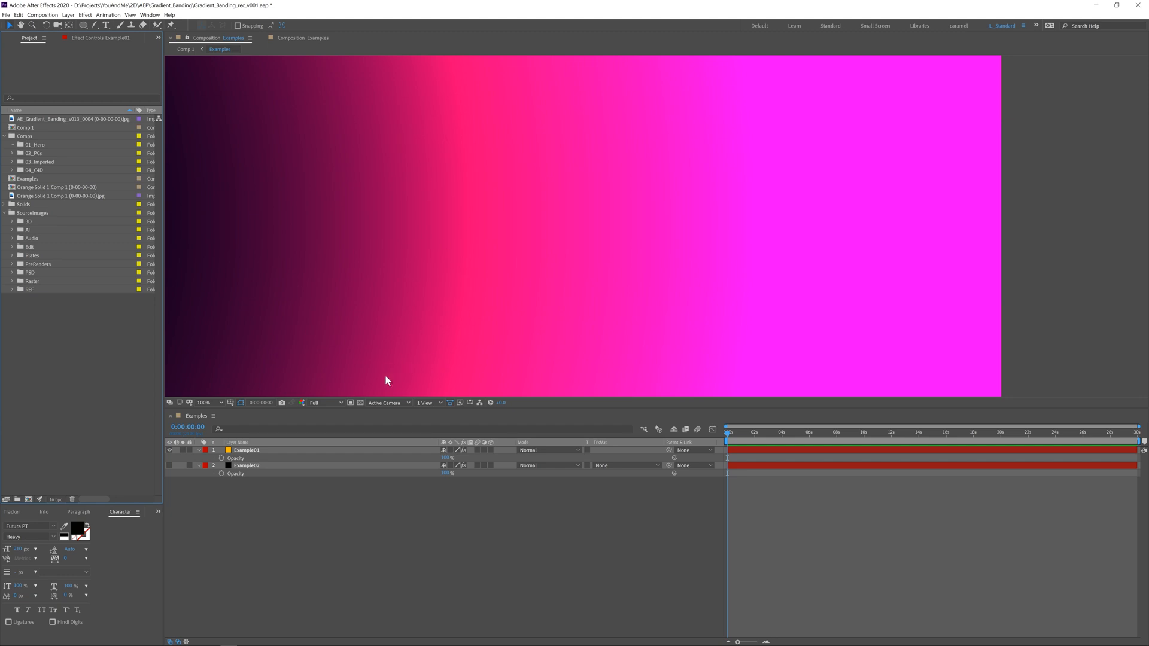
pyautogui.moveTo(407, 182)
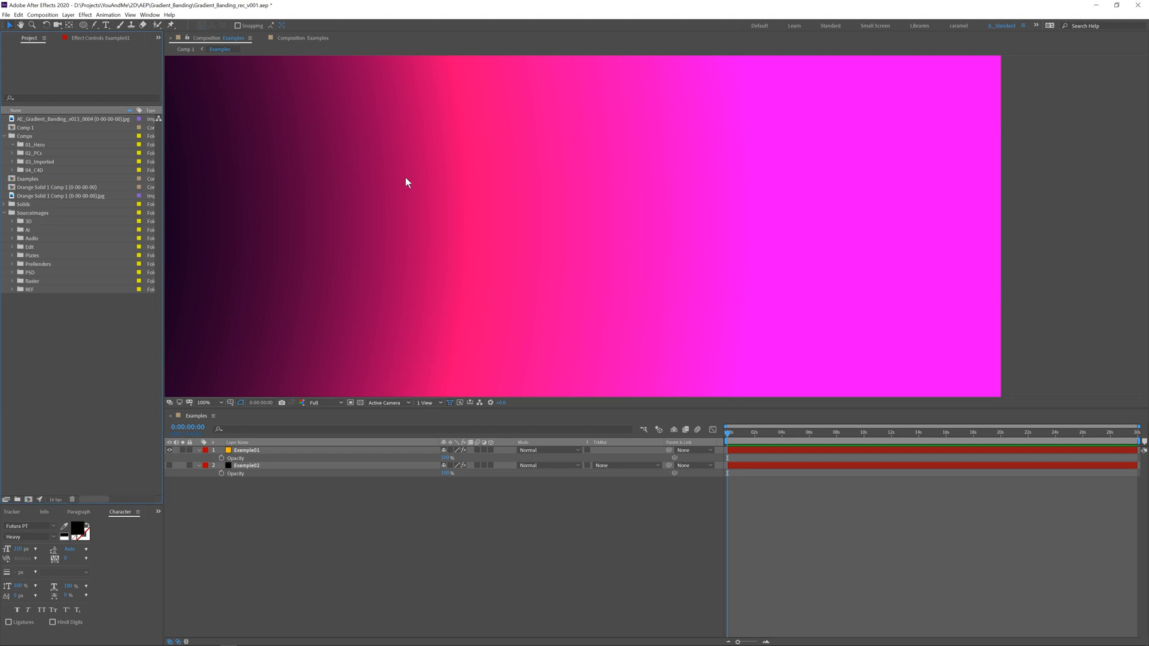
pyautogui.moveTo(402, 152)
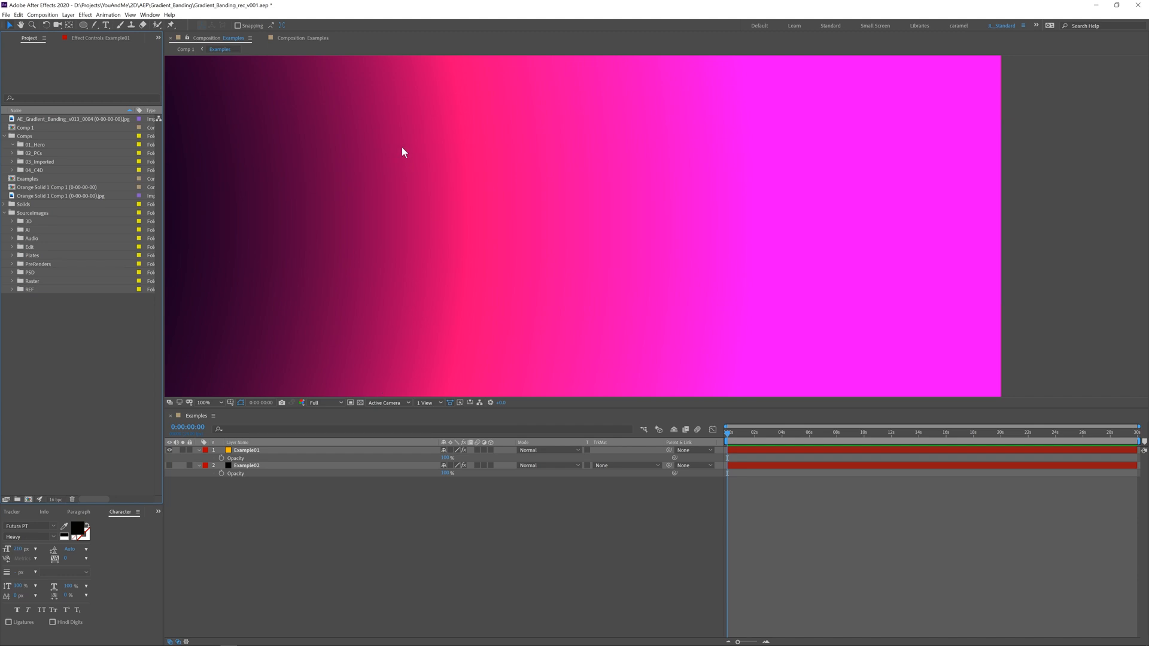
pyautogui.moveTo(407, 359)
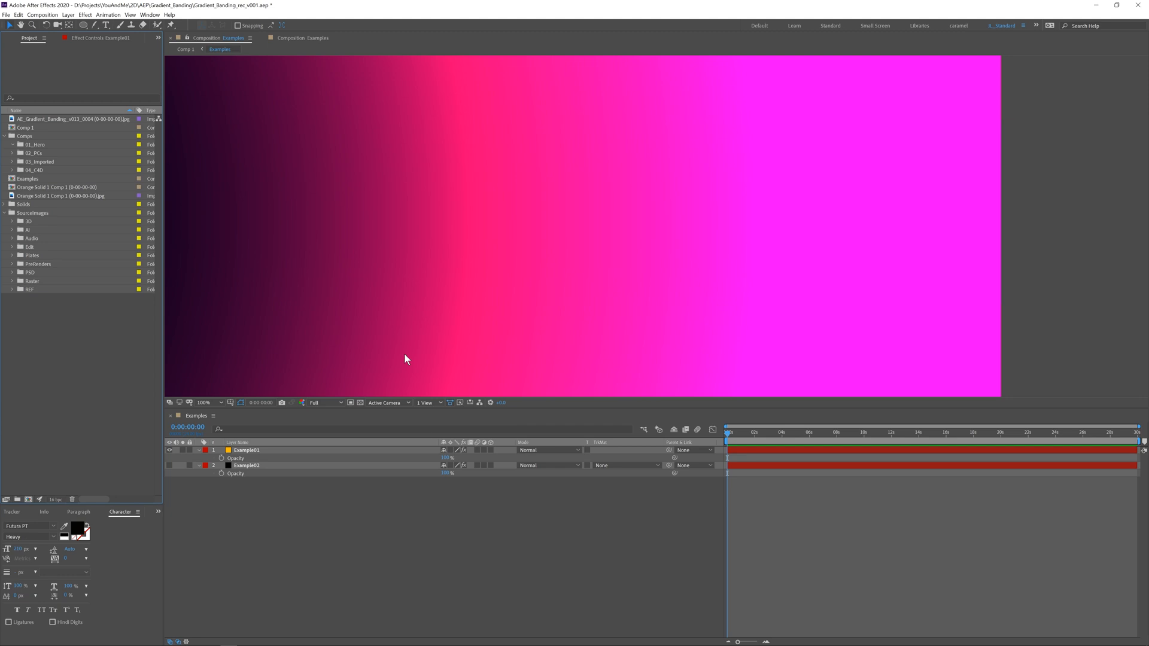
pyautogui.moveTo(386, 138)
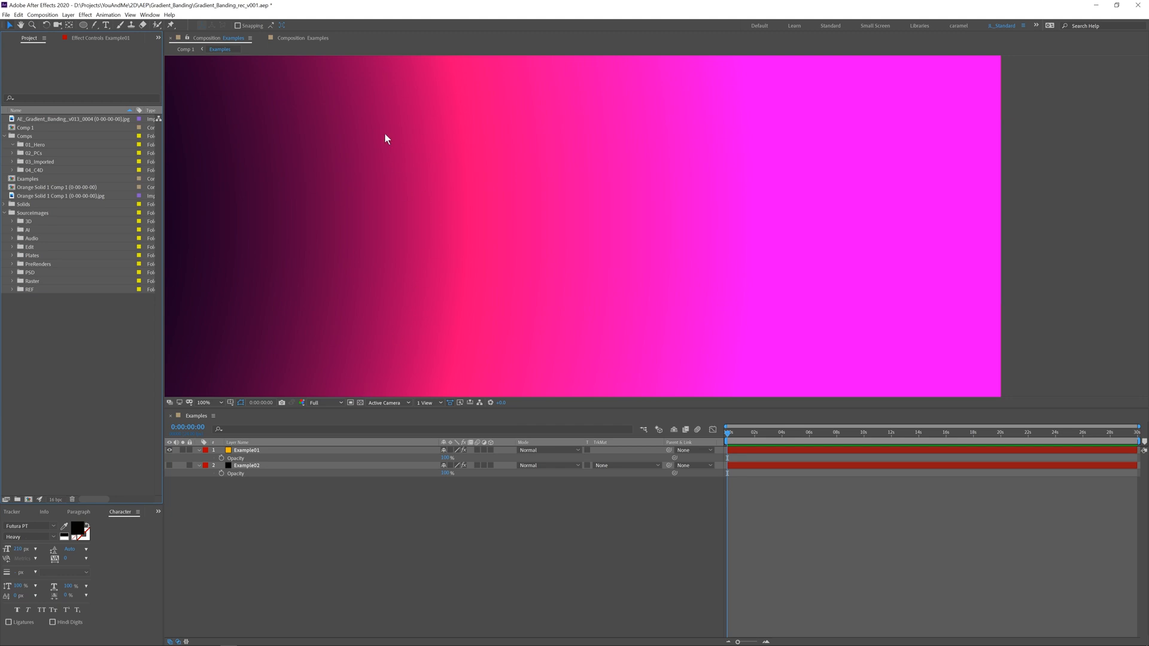
pyautogui.moveTo(400, 381)
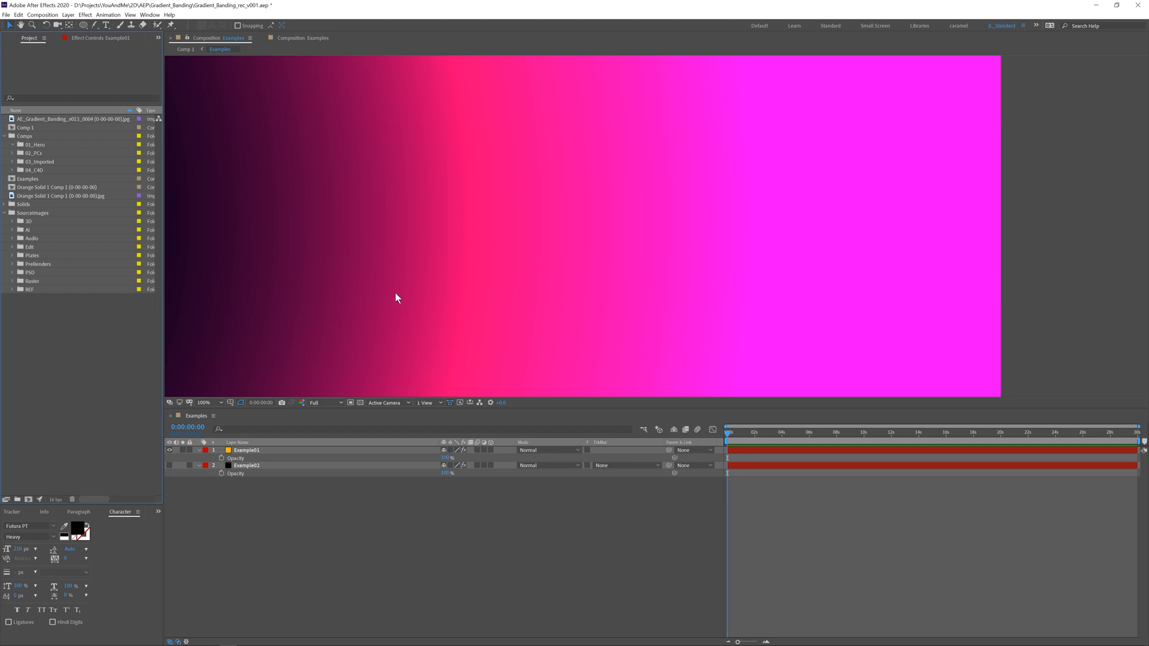
pyautogui.moveTo(335, 370)
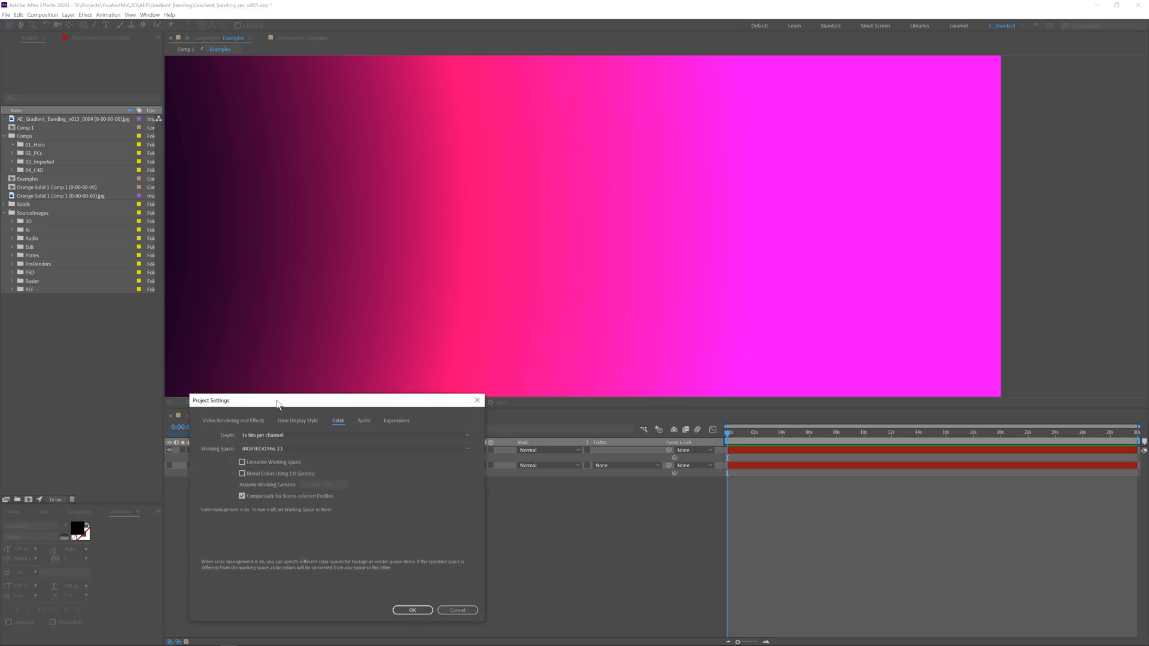
# - Reconfirm the Project Settings with colour depth at 16 bits per channel
pyautogui.moveTo(277, 400); pyautogui.dragTo(271, 327)
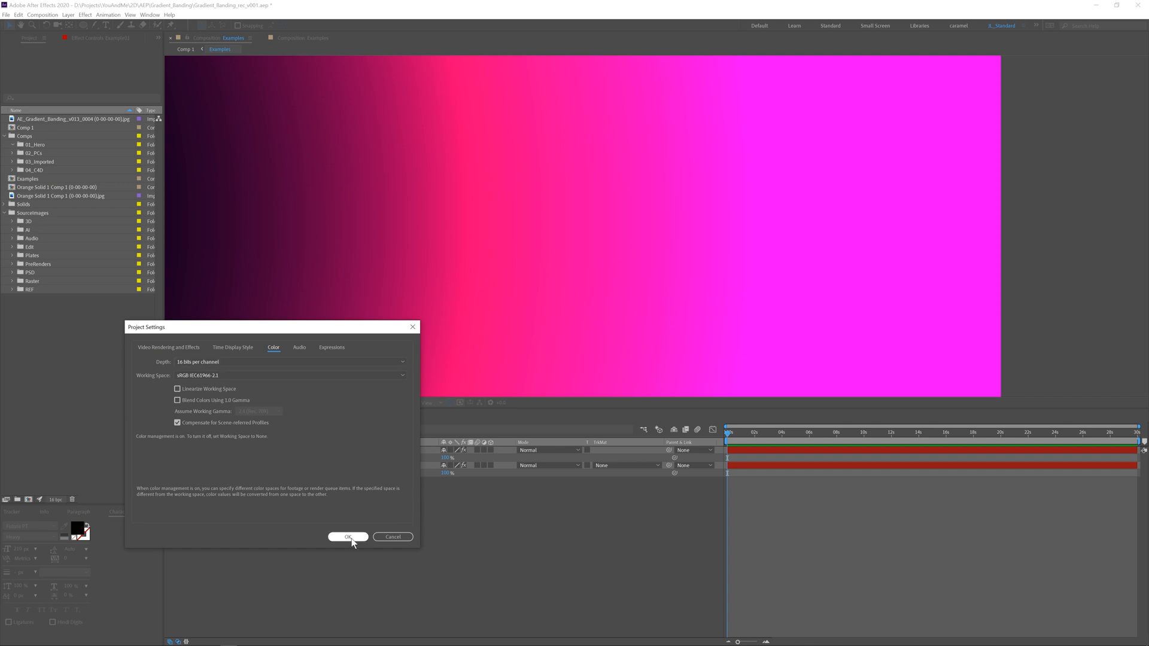
pyautogui.click(347, 538)
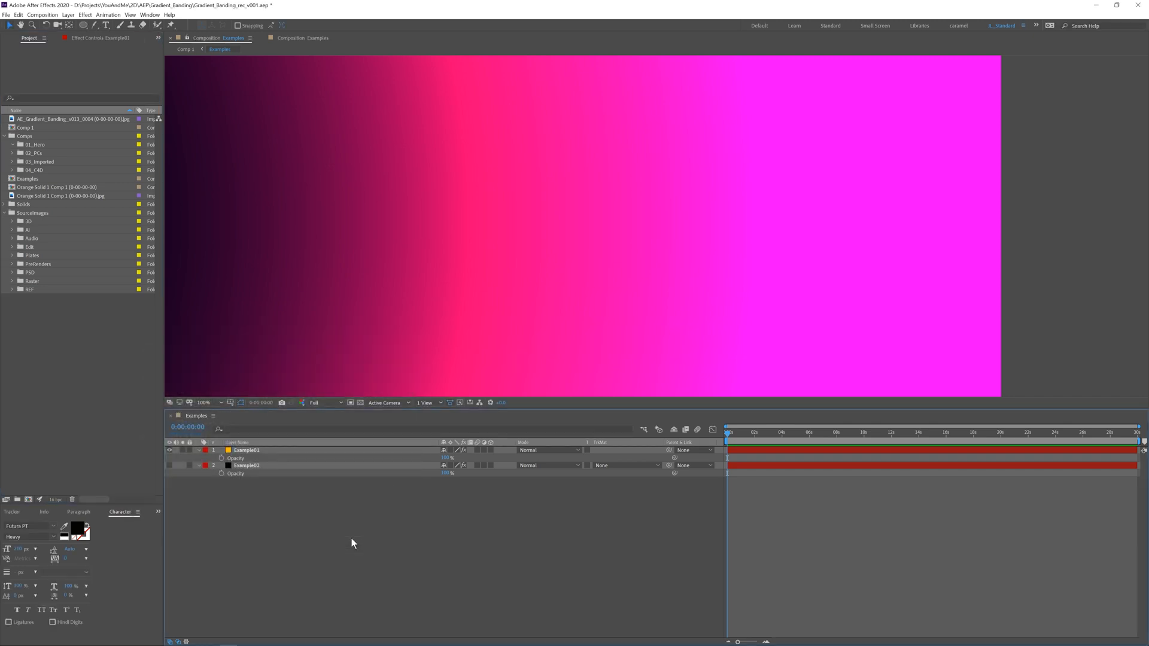
pyautogui.moveTo(365, 481)
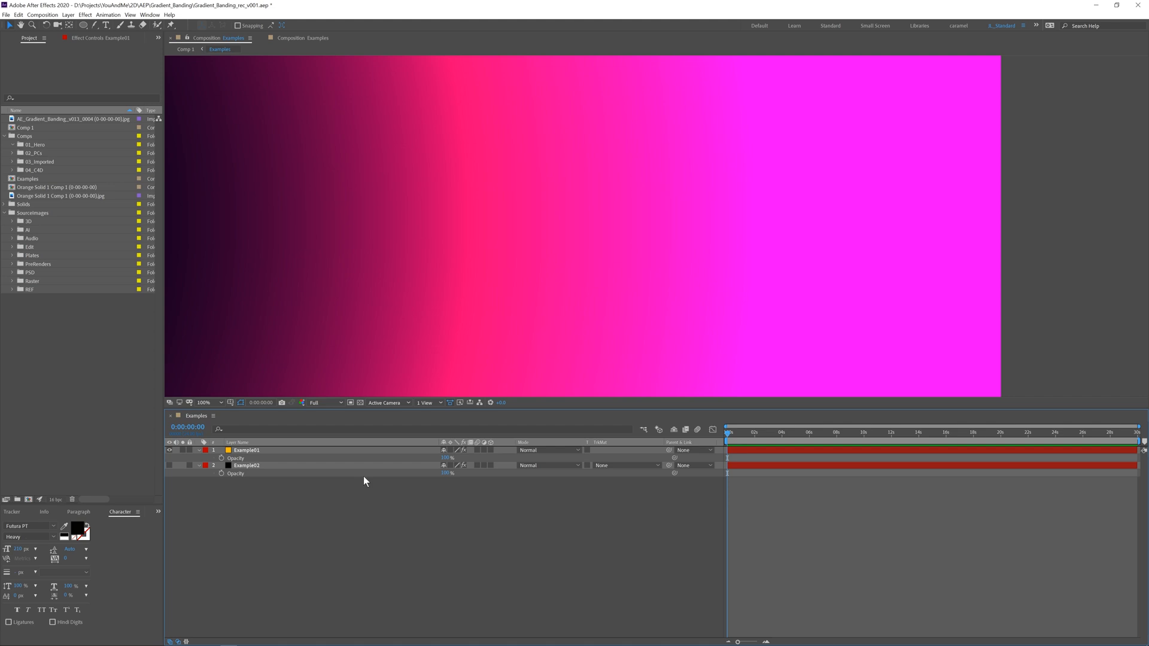
pyautogui.moveTo(406, 265)
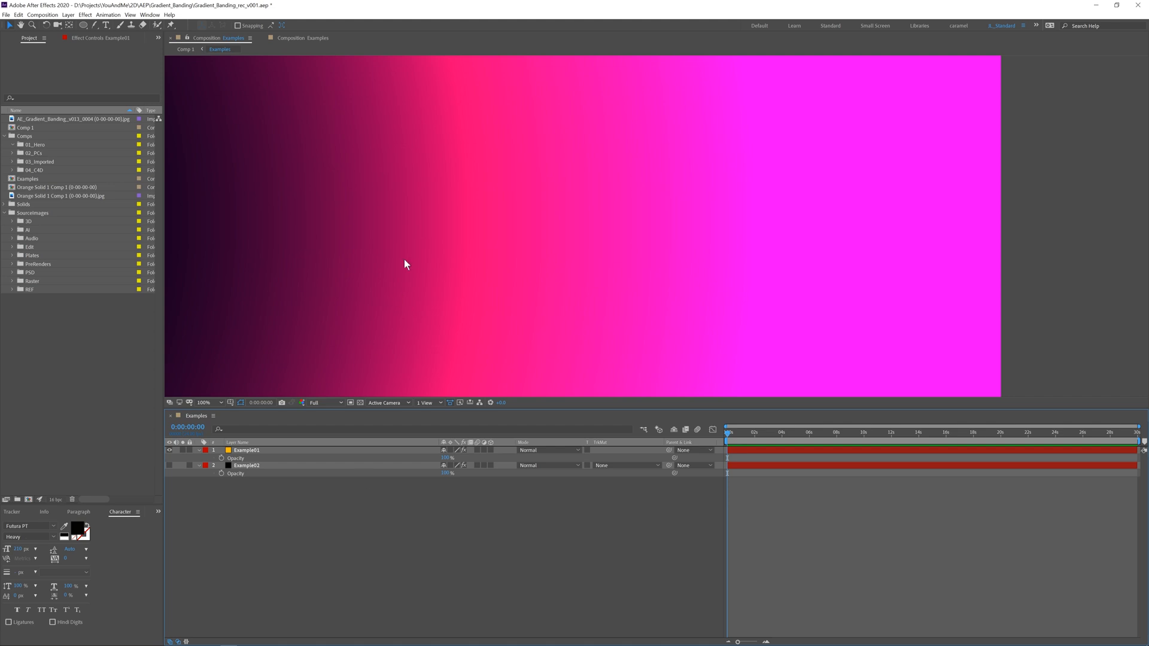
pyautogui.moveTo(289, 453)
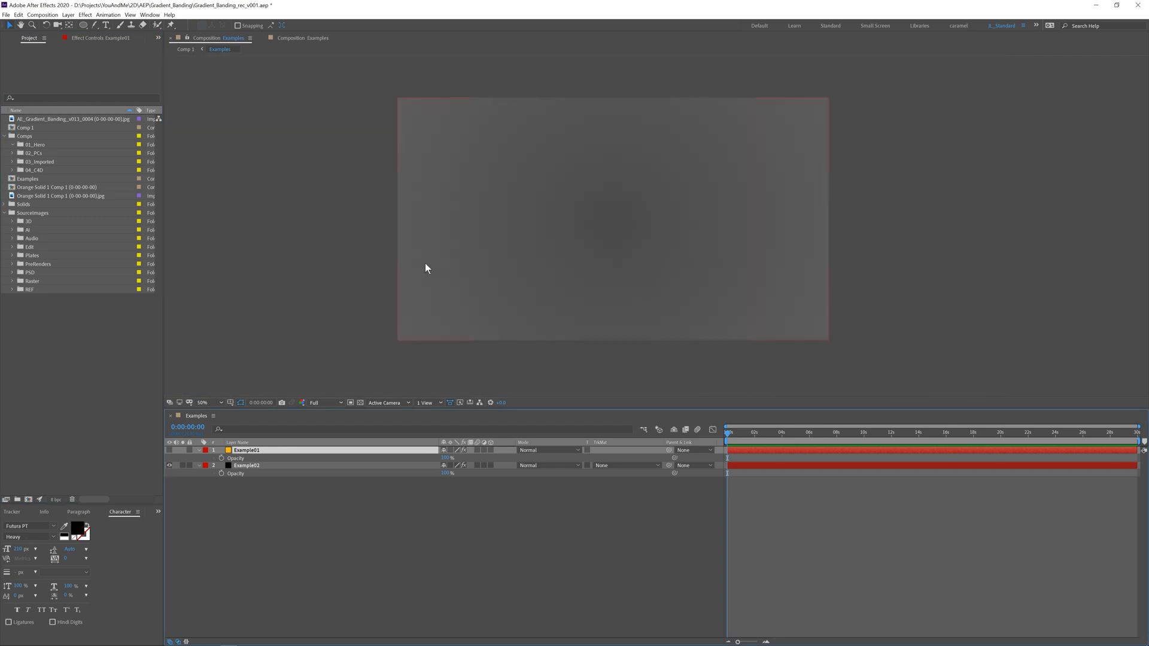
pyautogui.click(205, 402)
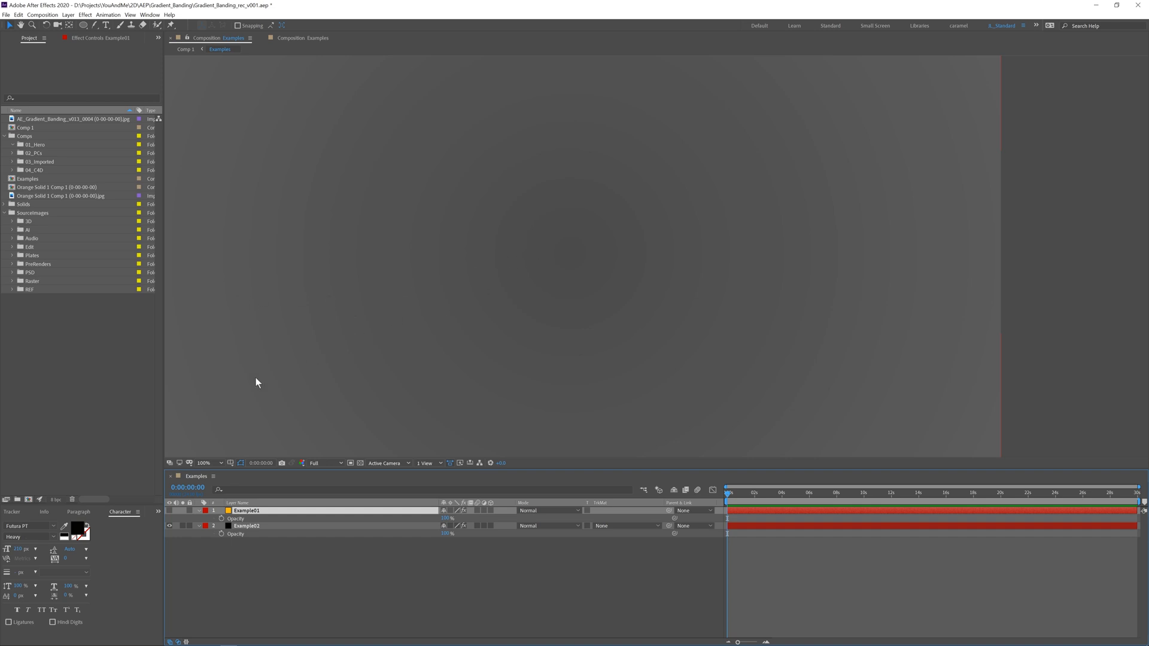
pyautogui.moveTo(562, 237)
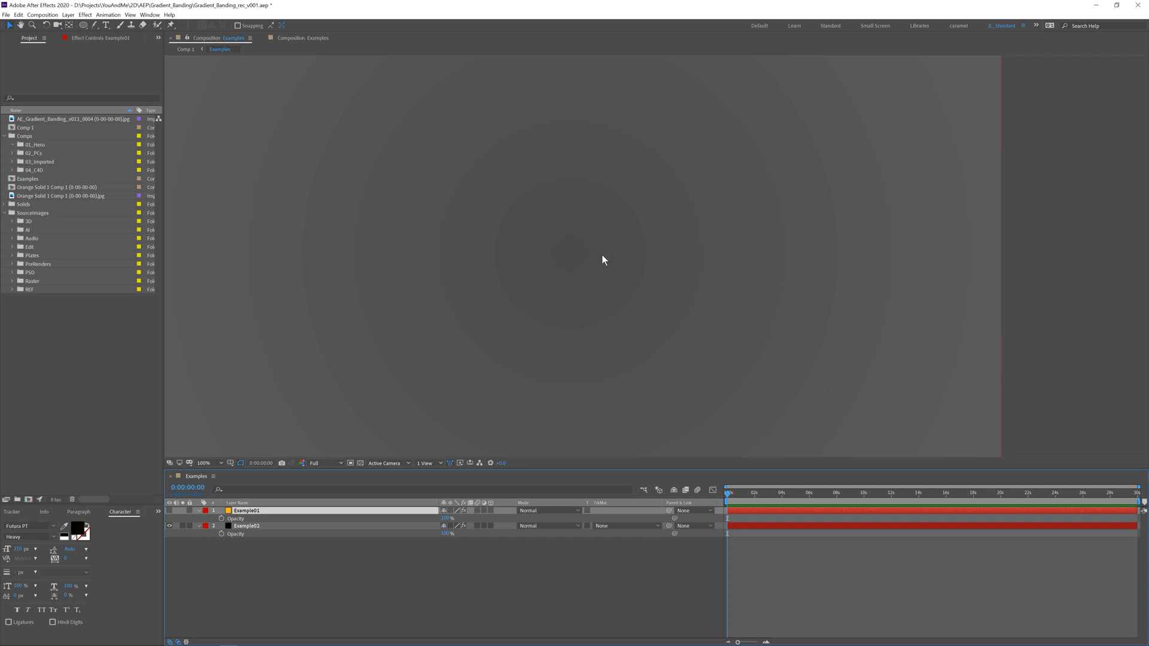
pyautogui.moveTo(561, 262)
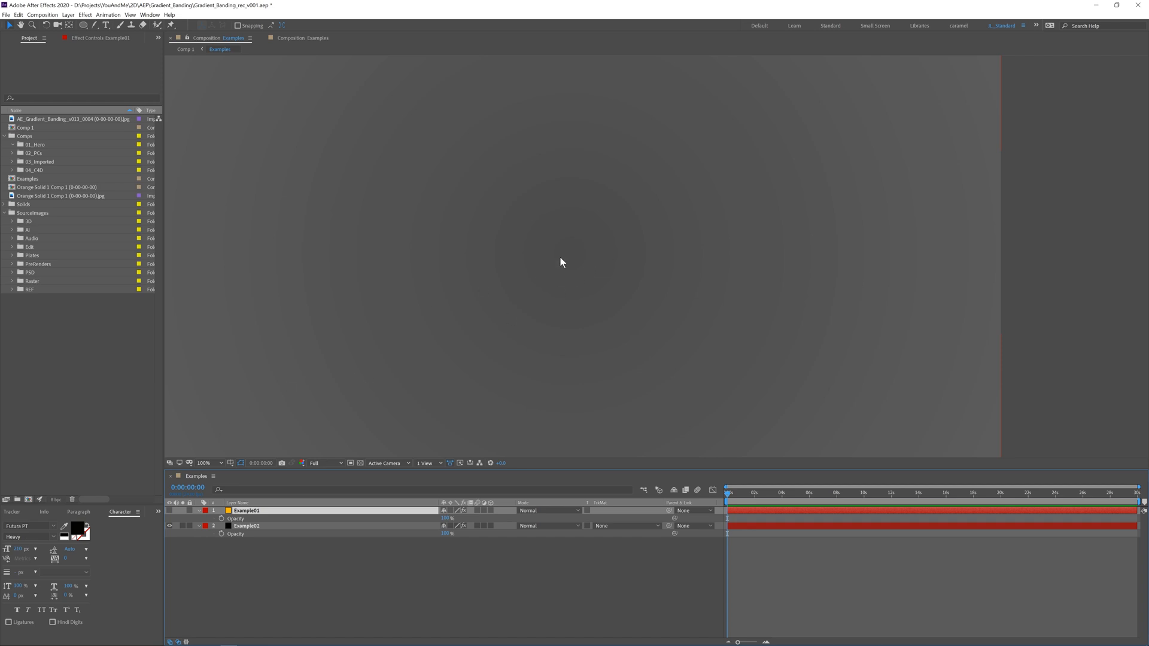
pyautogui.moveTo(271, 394)
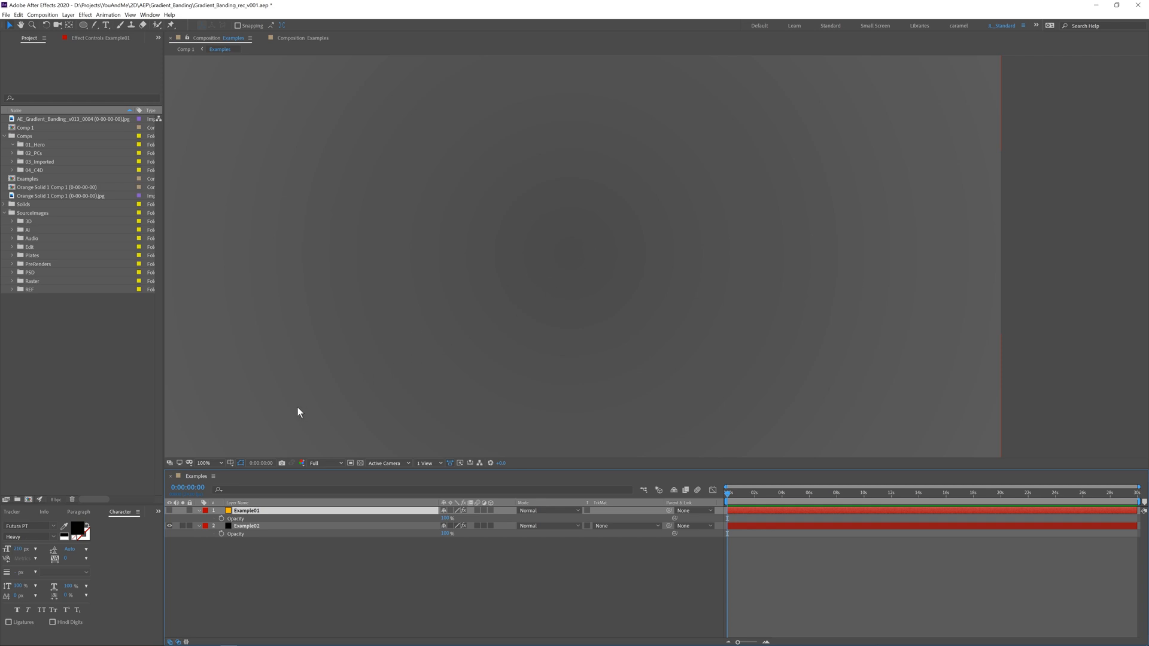
pyautogui.moveTo(549, 272)
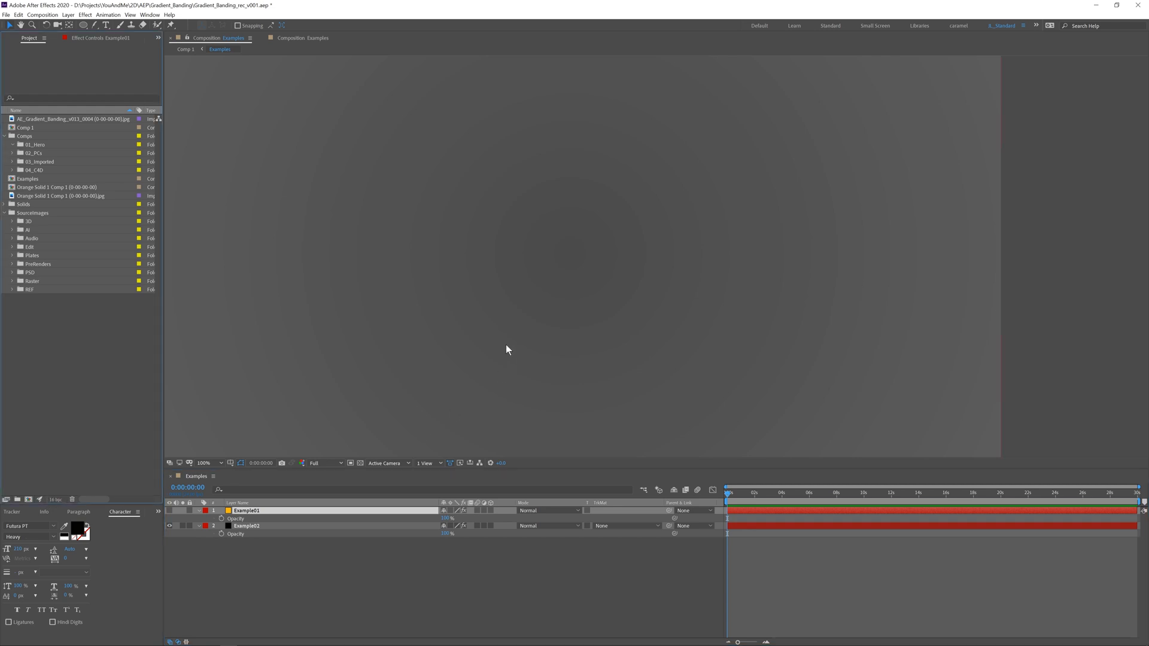
pyautogui.moveTo(624, 258)
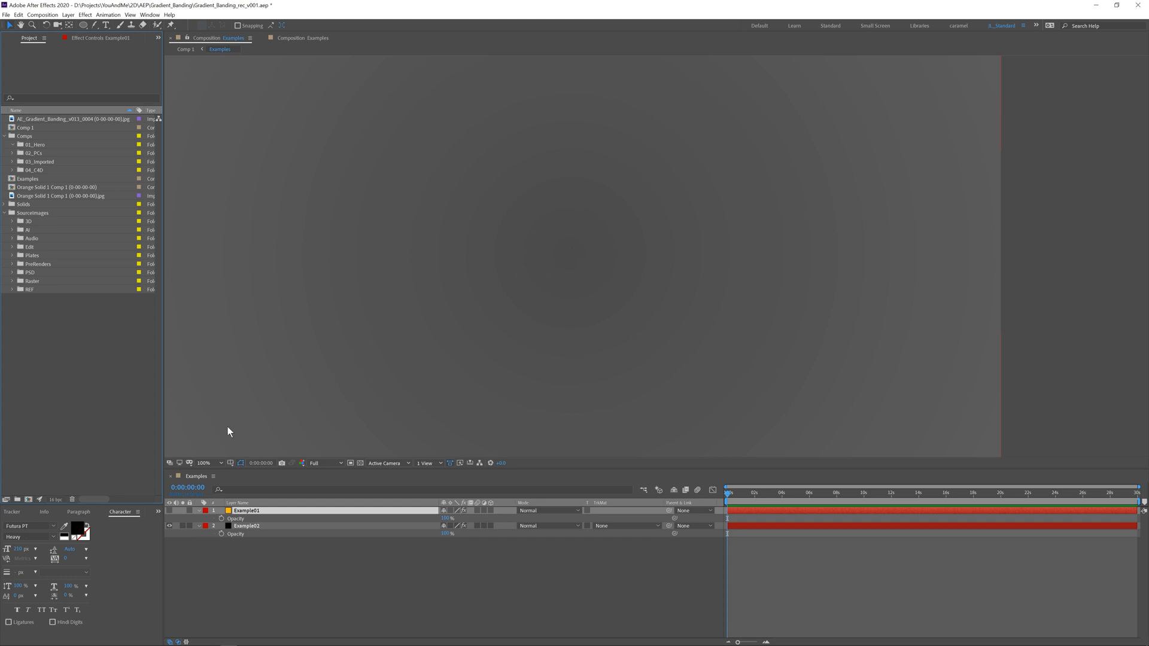
pyautogui.moveTo(544, 272)
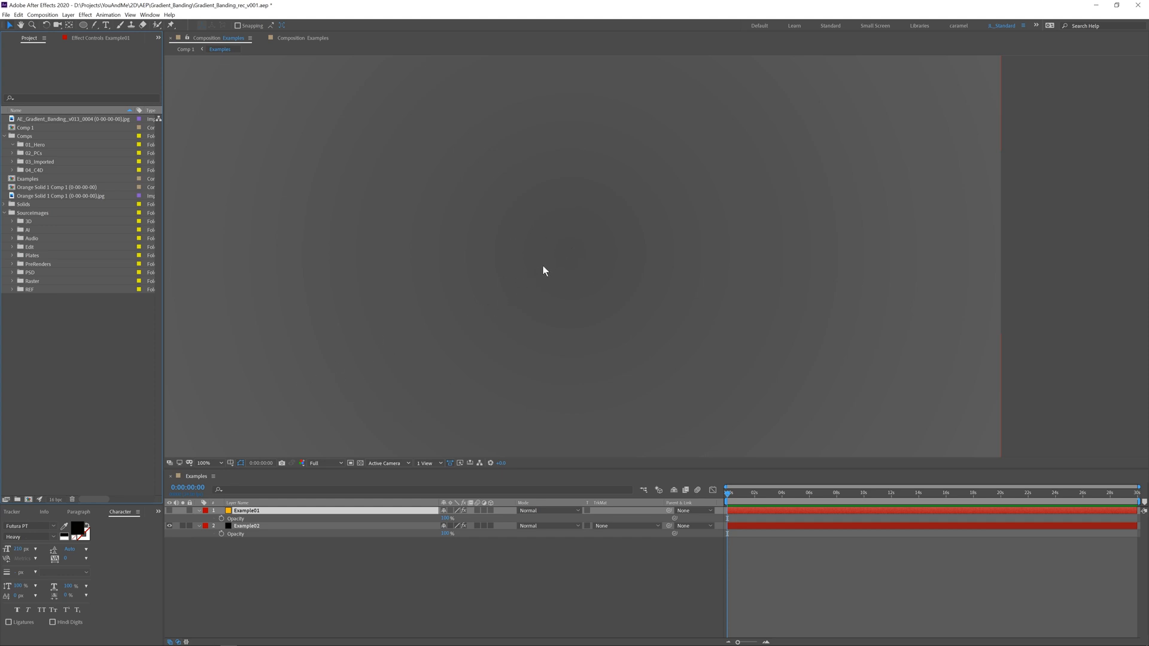
pyautogui.moveTo(539, 310)
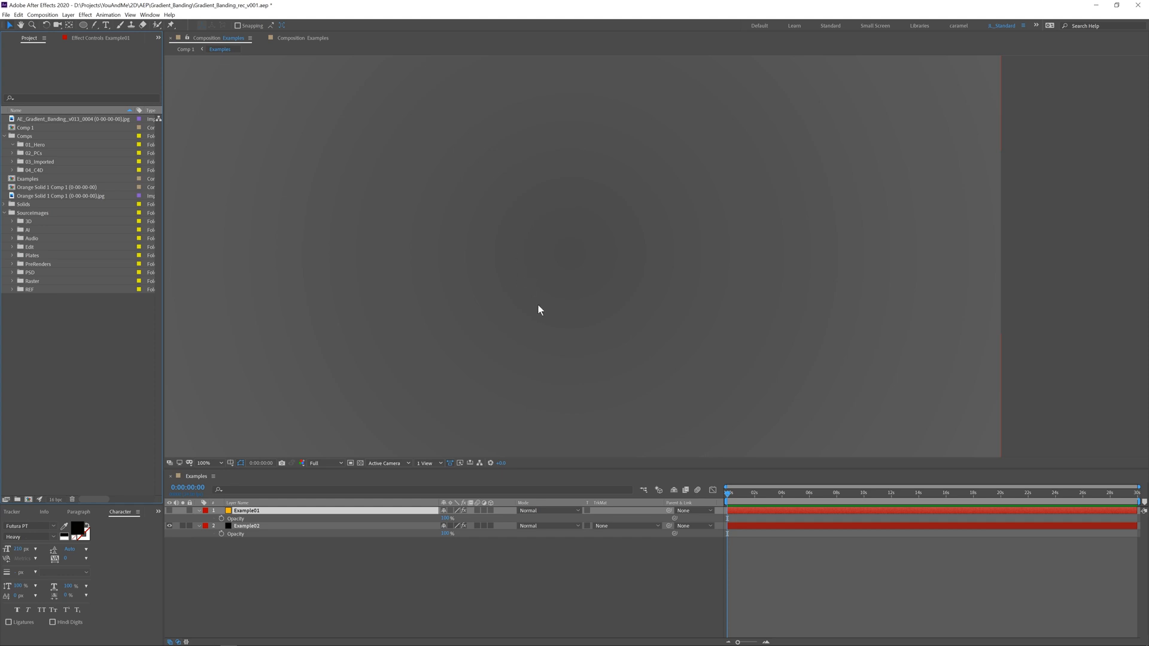
pyautogui.moveTo(515, 304)
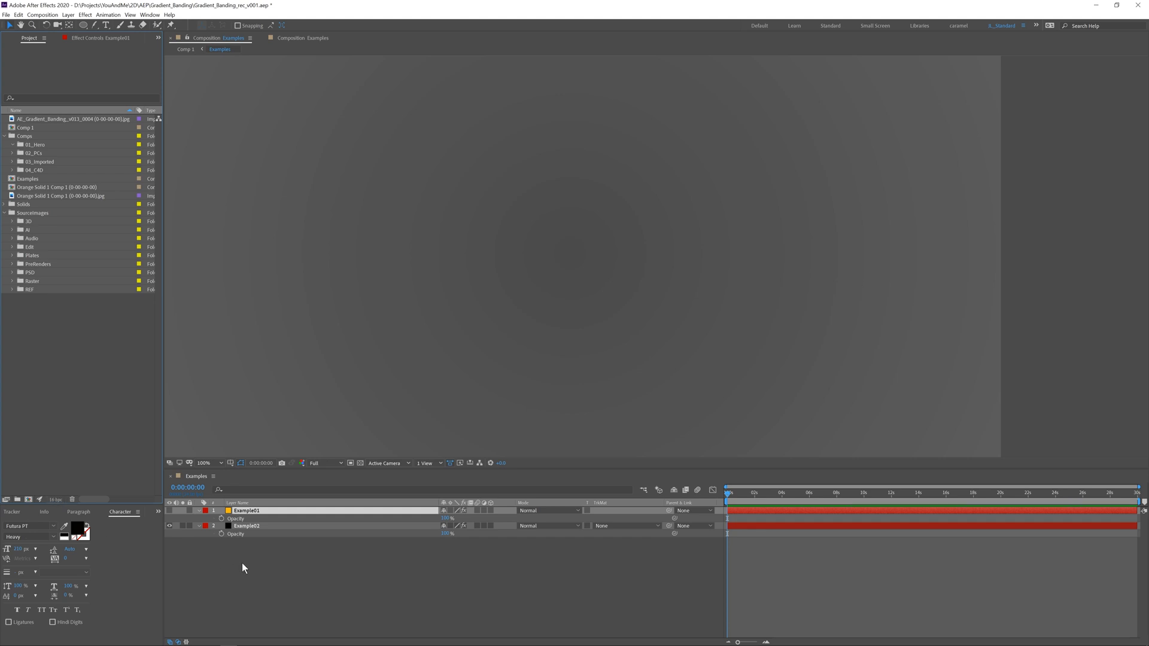
pyautogui.moveTo(268, 536)
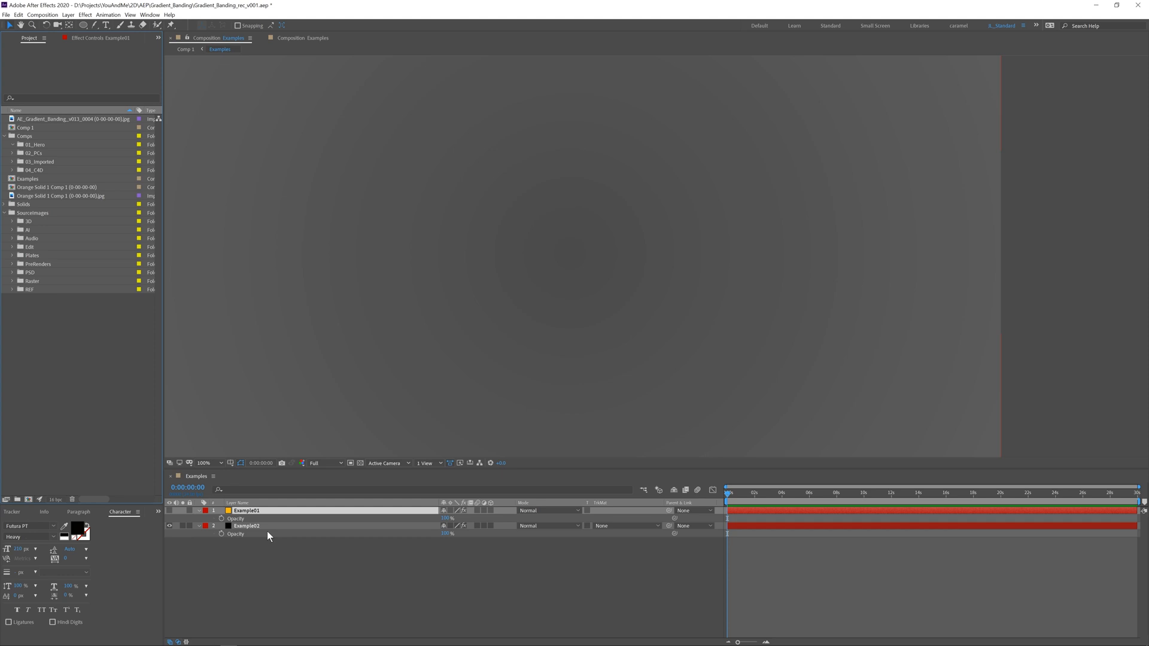
pyautogui.moveTo(270, 530)
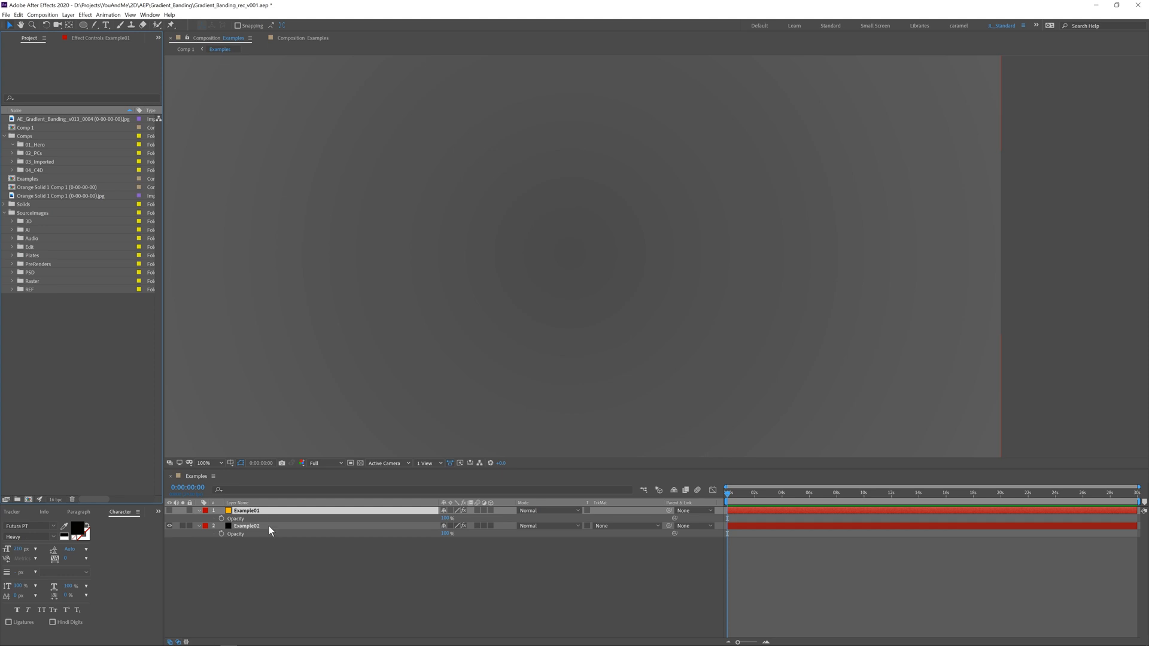
# - Select the grey gradient layer Example02 and open the Effect menu
pyautogui.click(246, 525)
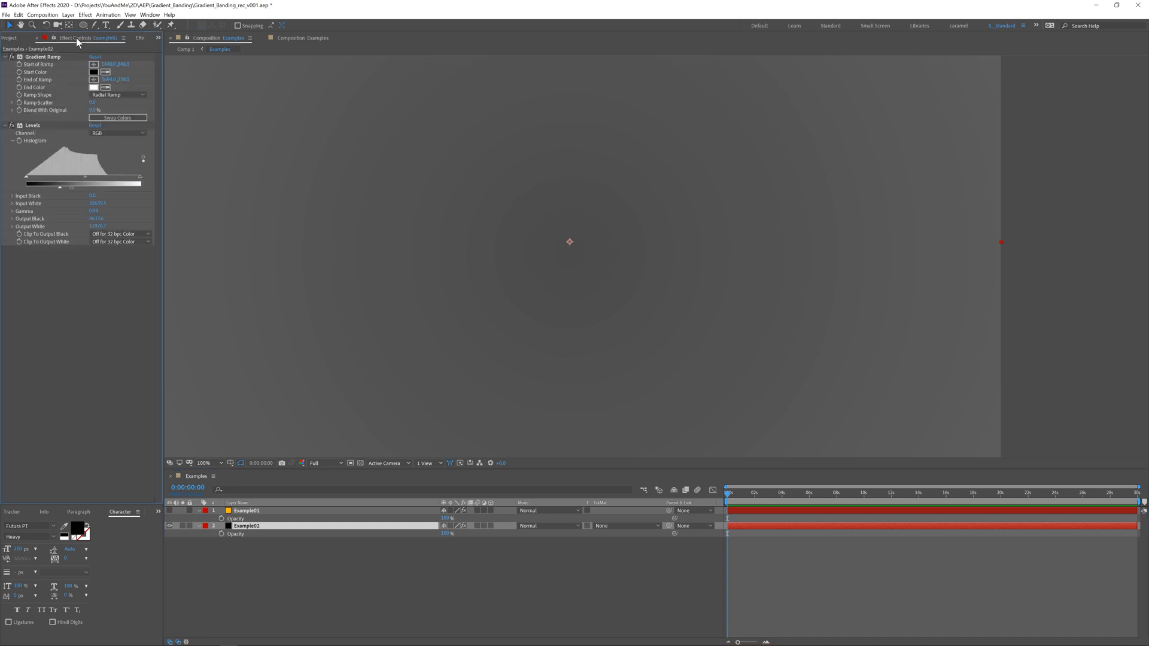
pyautogui.click(85, 14)
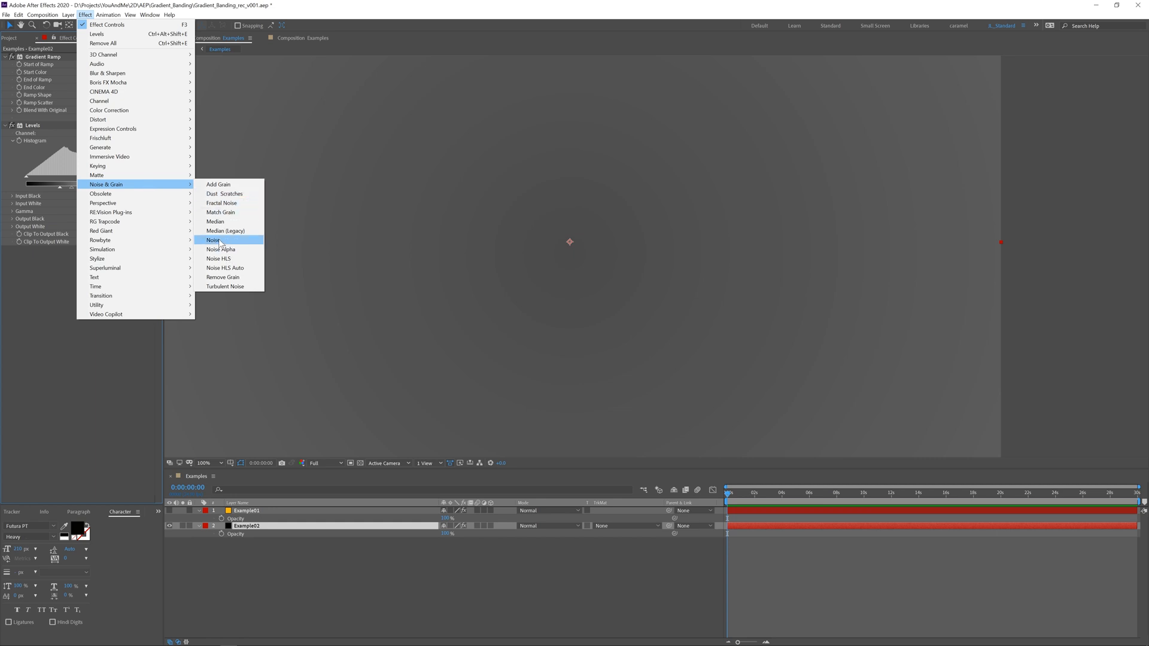
# - Add a Noise effect to Example02 and set Amount of Noise to 1%
pyautogui.click(214, 239)
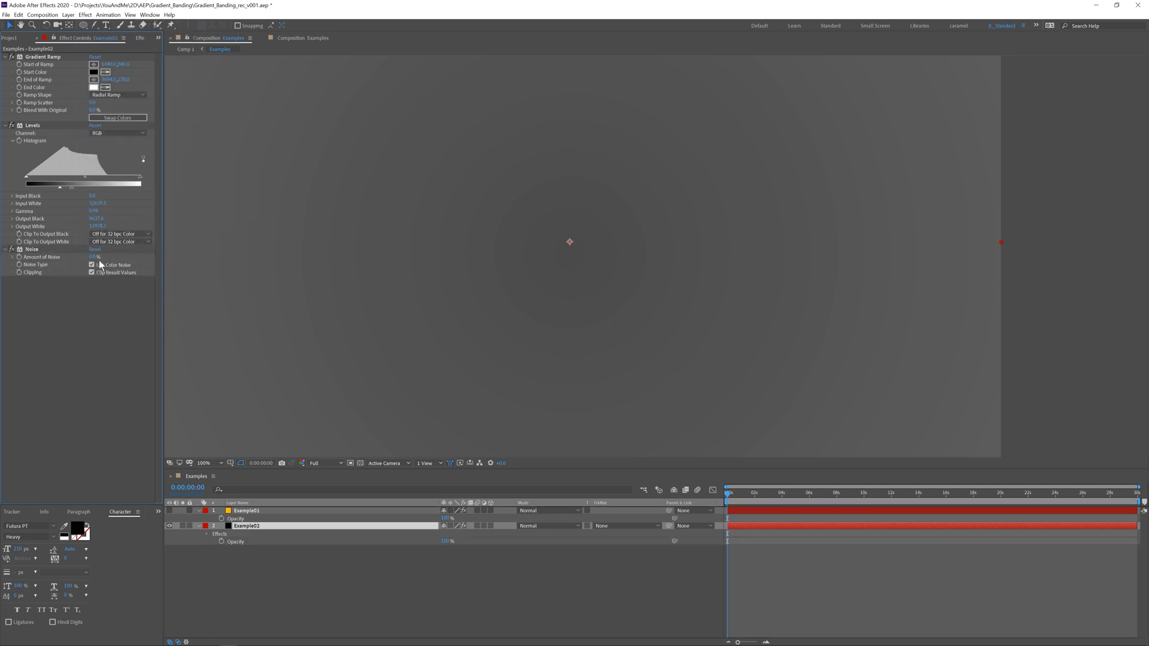
pyautogui.click(95, 256)
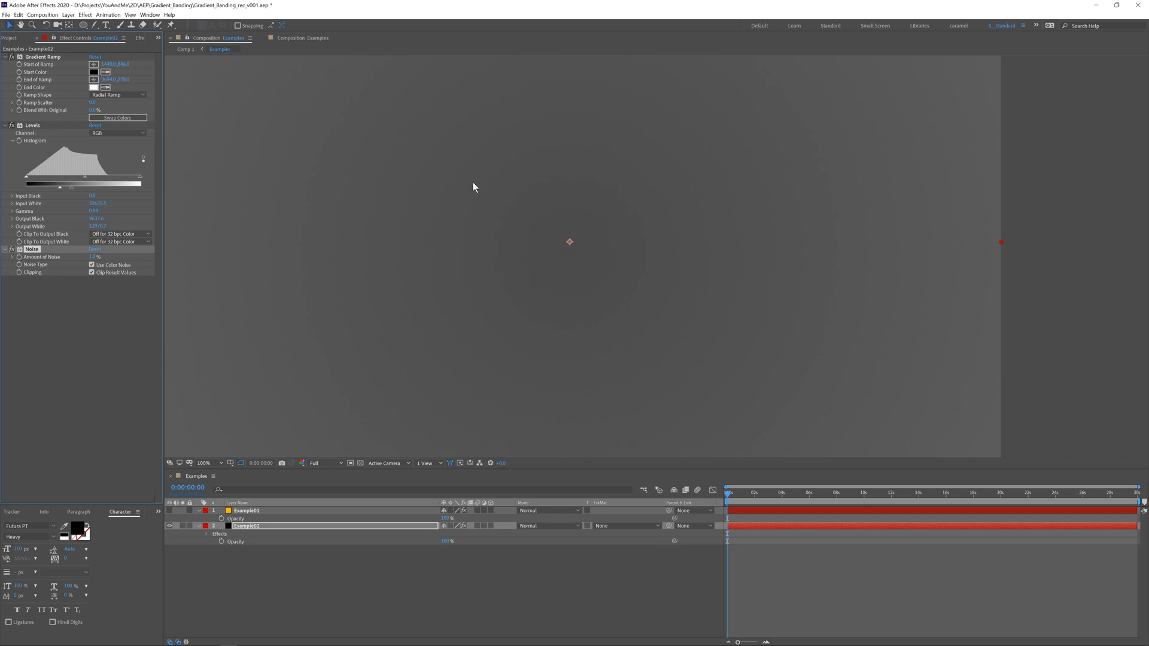
pyautogui.moveTo(458, 144)
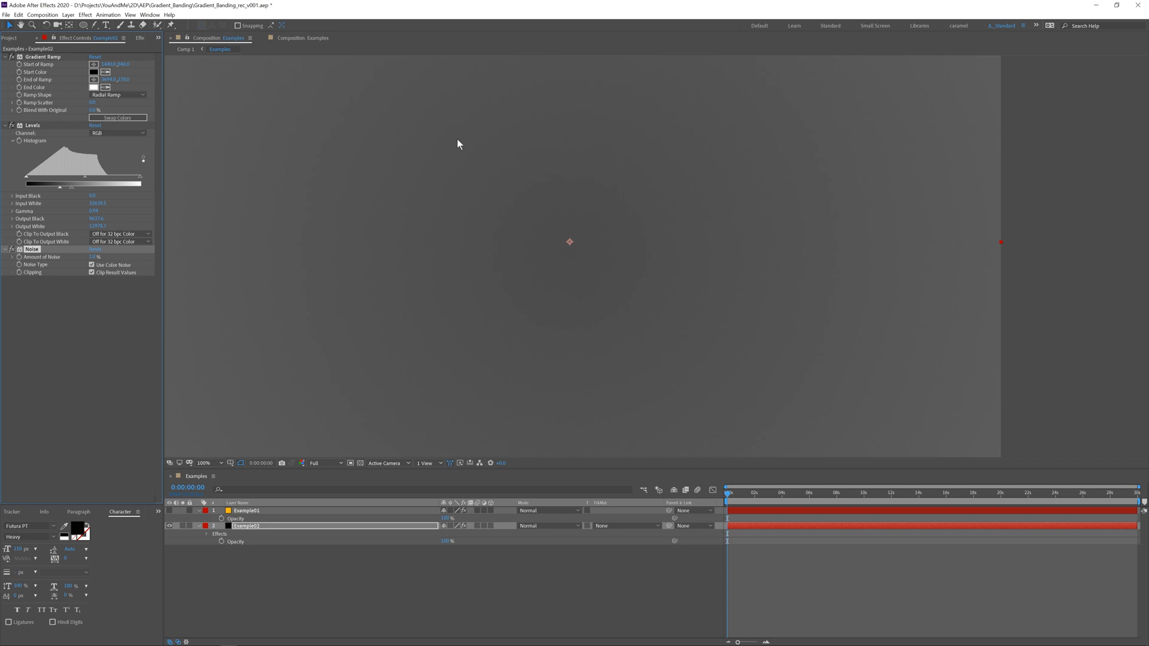
pyautogui.moveTo(436, 317)
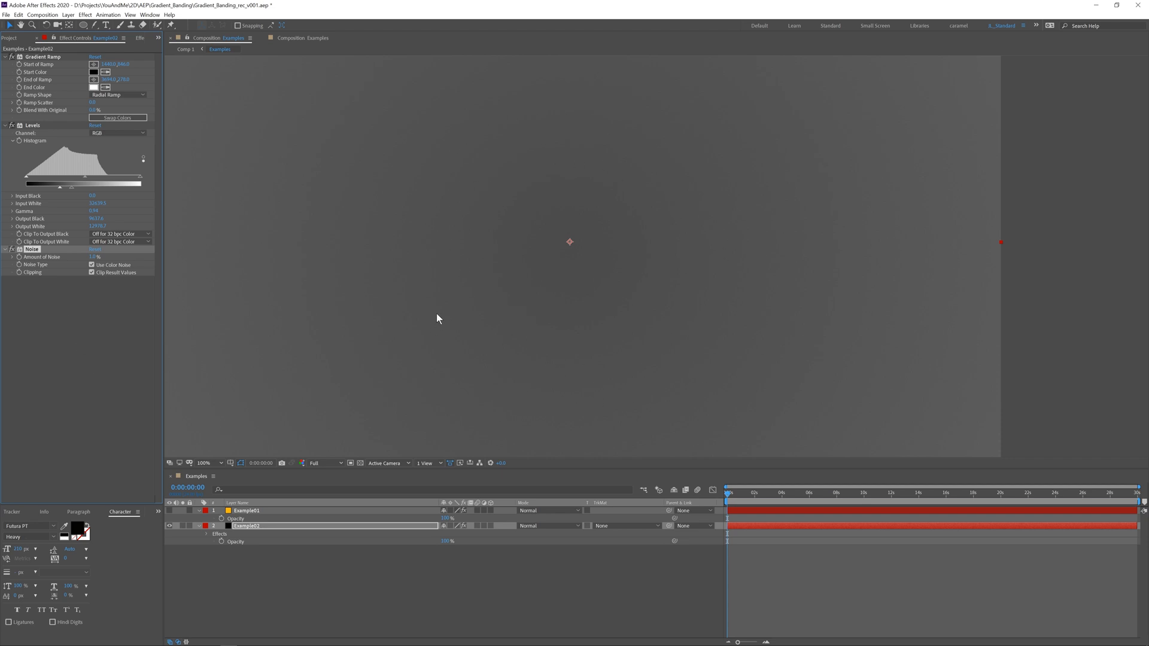
pyautogui.moveTo(443, 235)
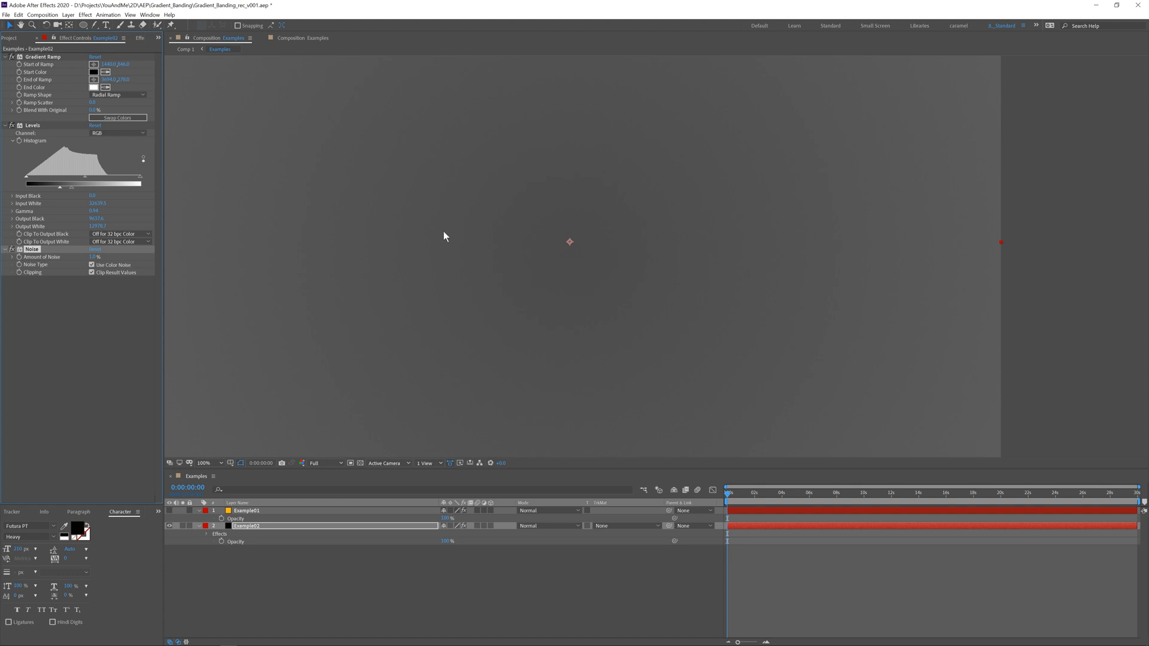
pyautogui.moveTo(387, 285)
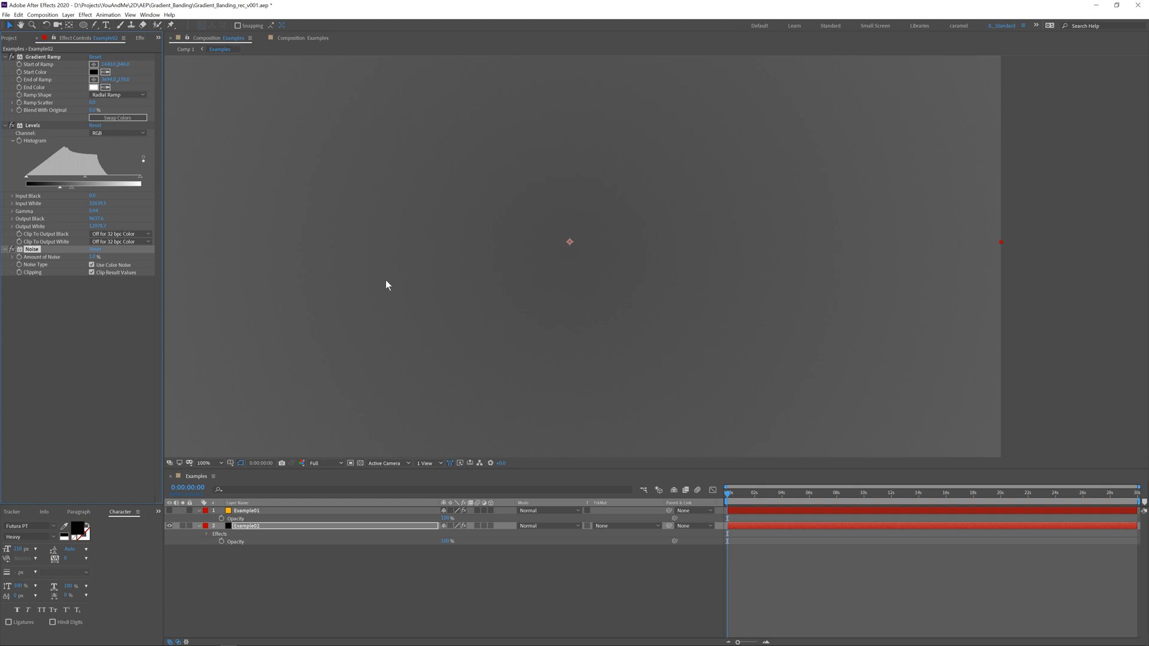
pyautogui.moveTo(382, 287)
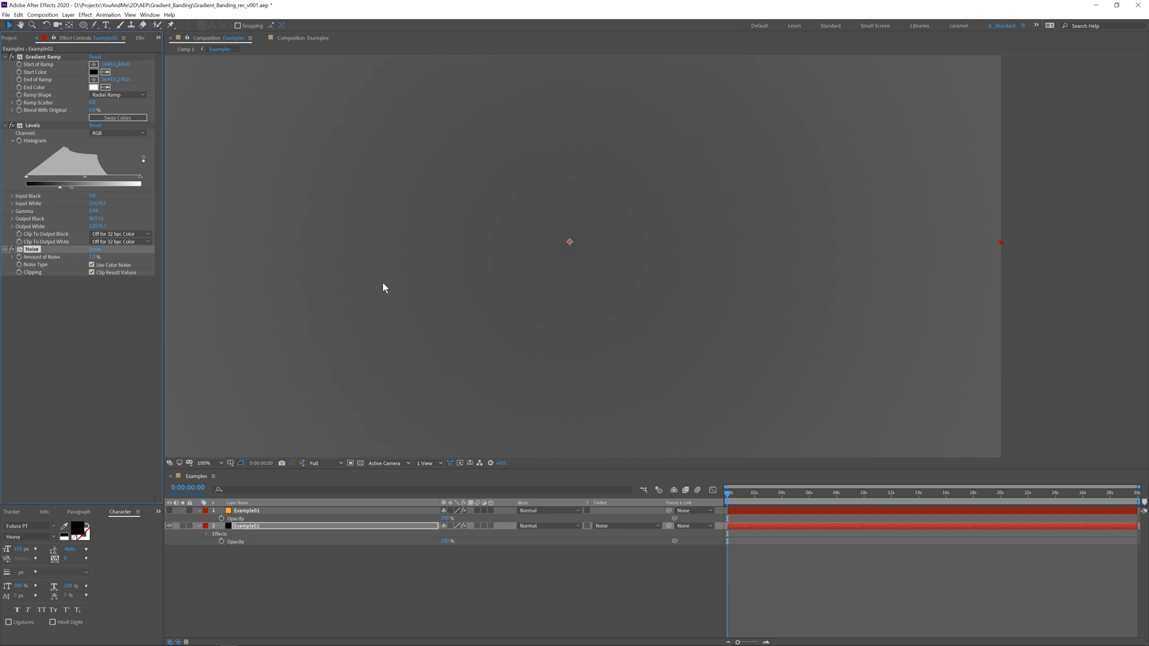